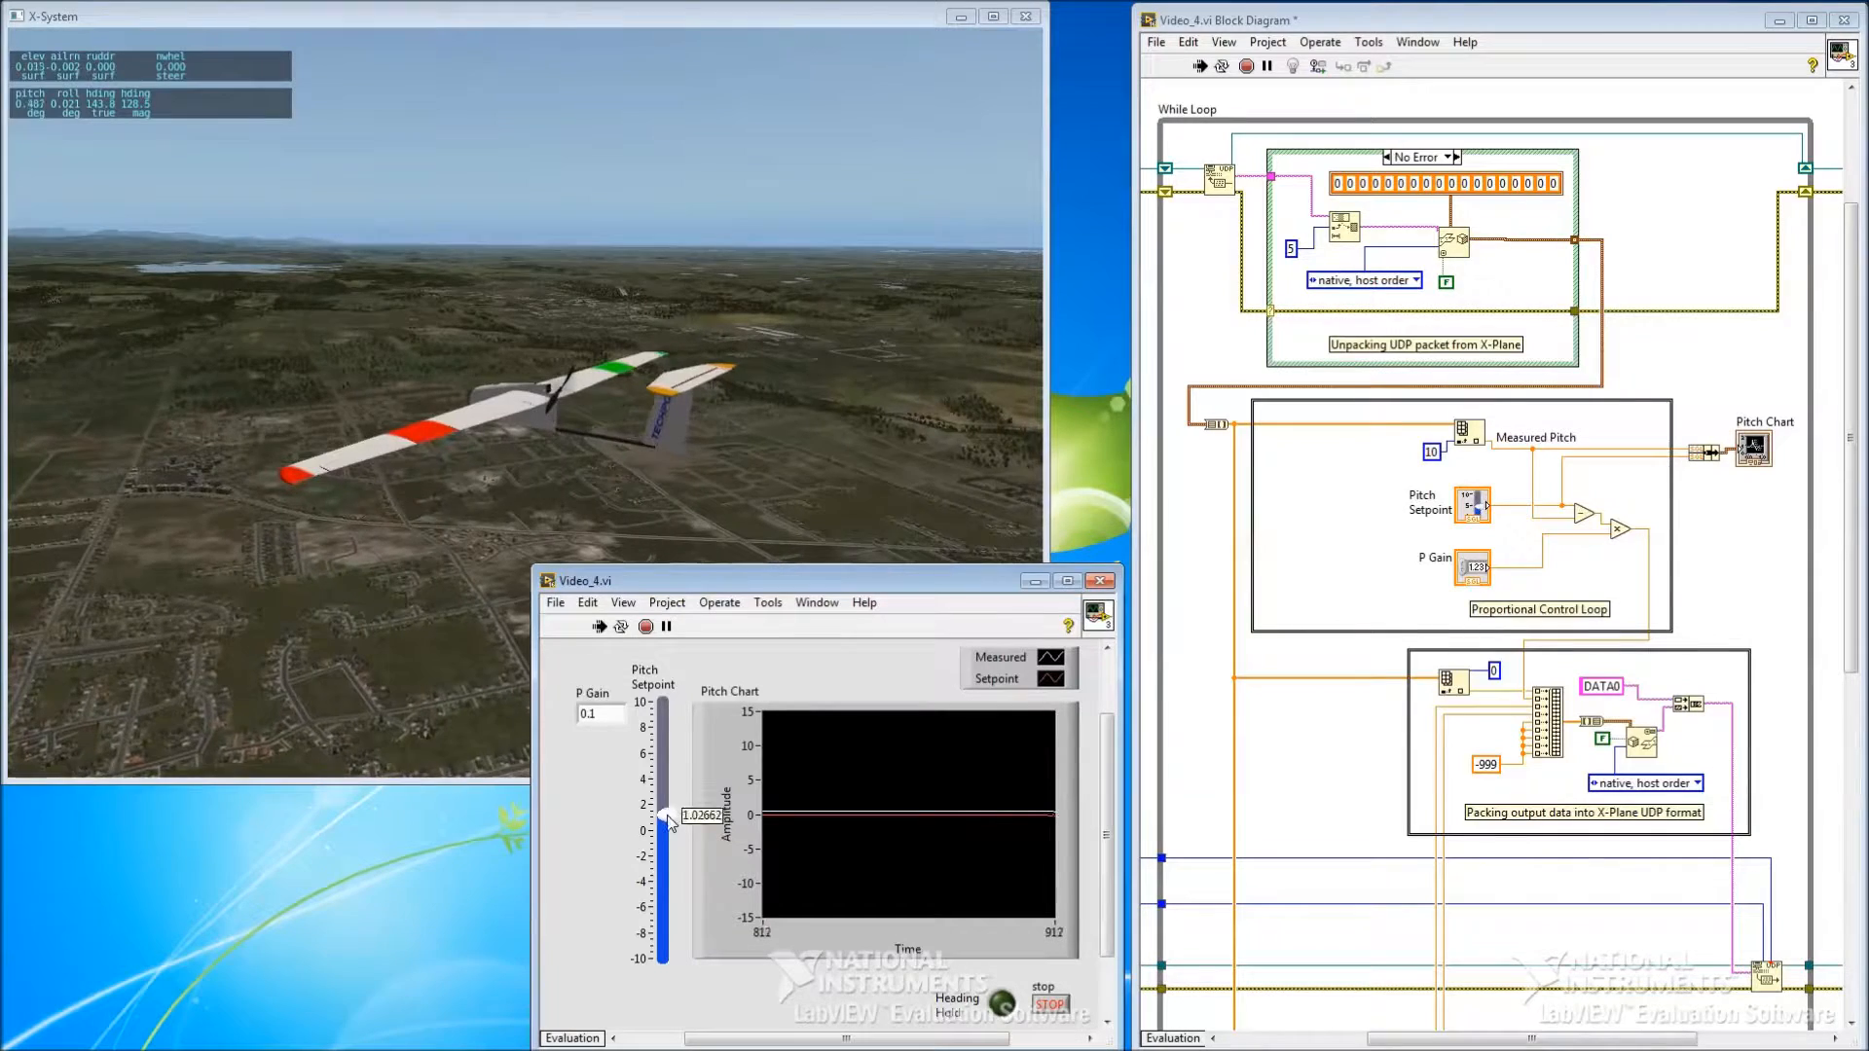
Step: Drag the Pitch Setpoint slider to about 0, 6.6, -5.8 and back to 2 while the VI runs
drag(664, 821, 664, 893)
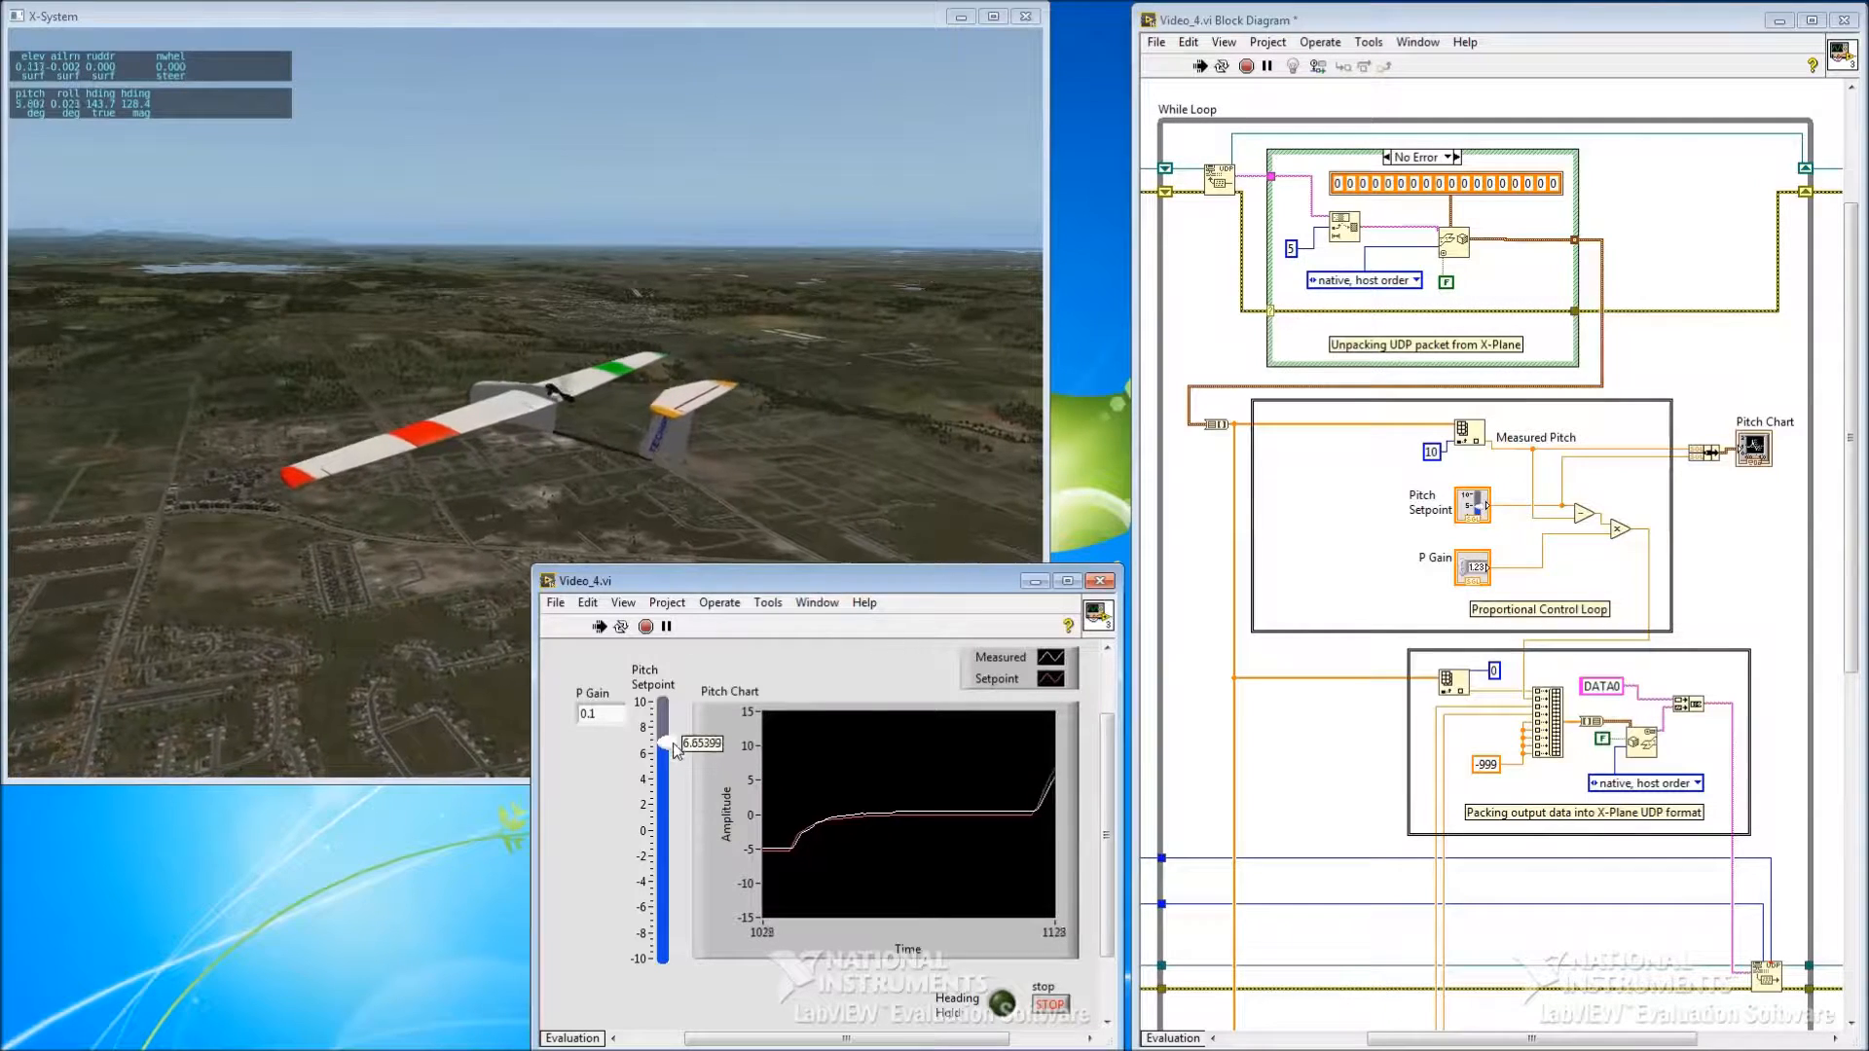
drag(662, 740, 666, 775)
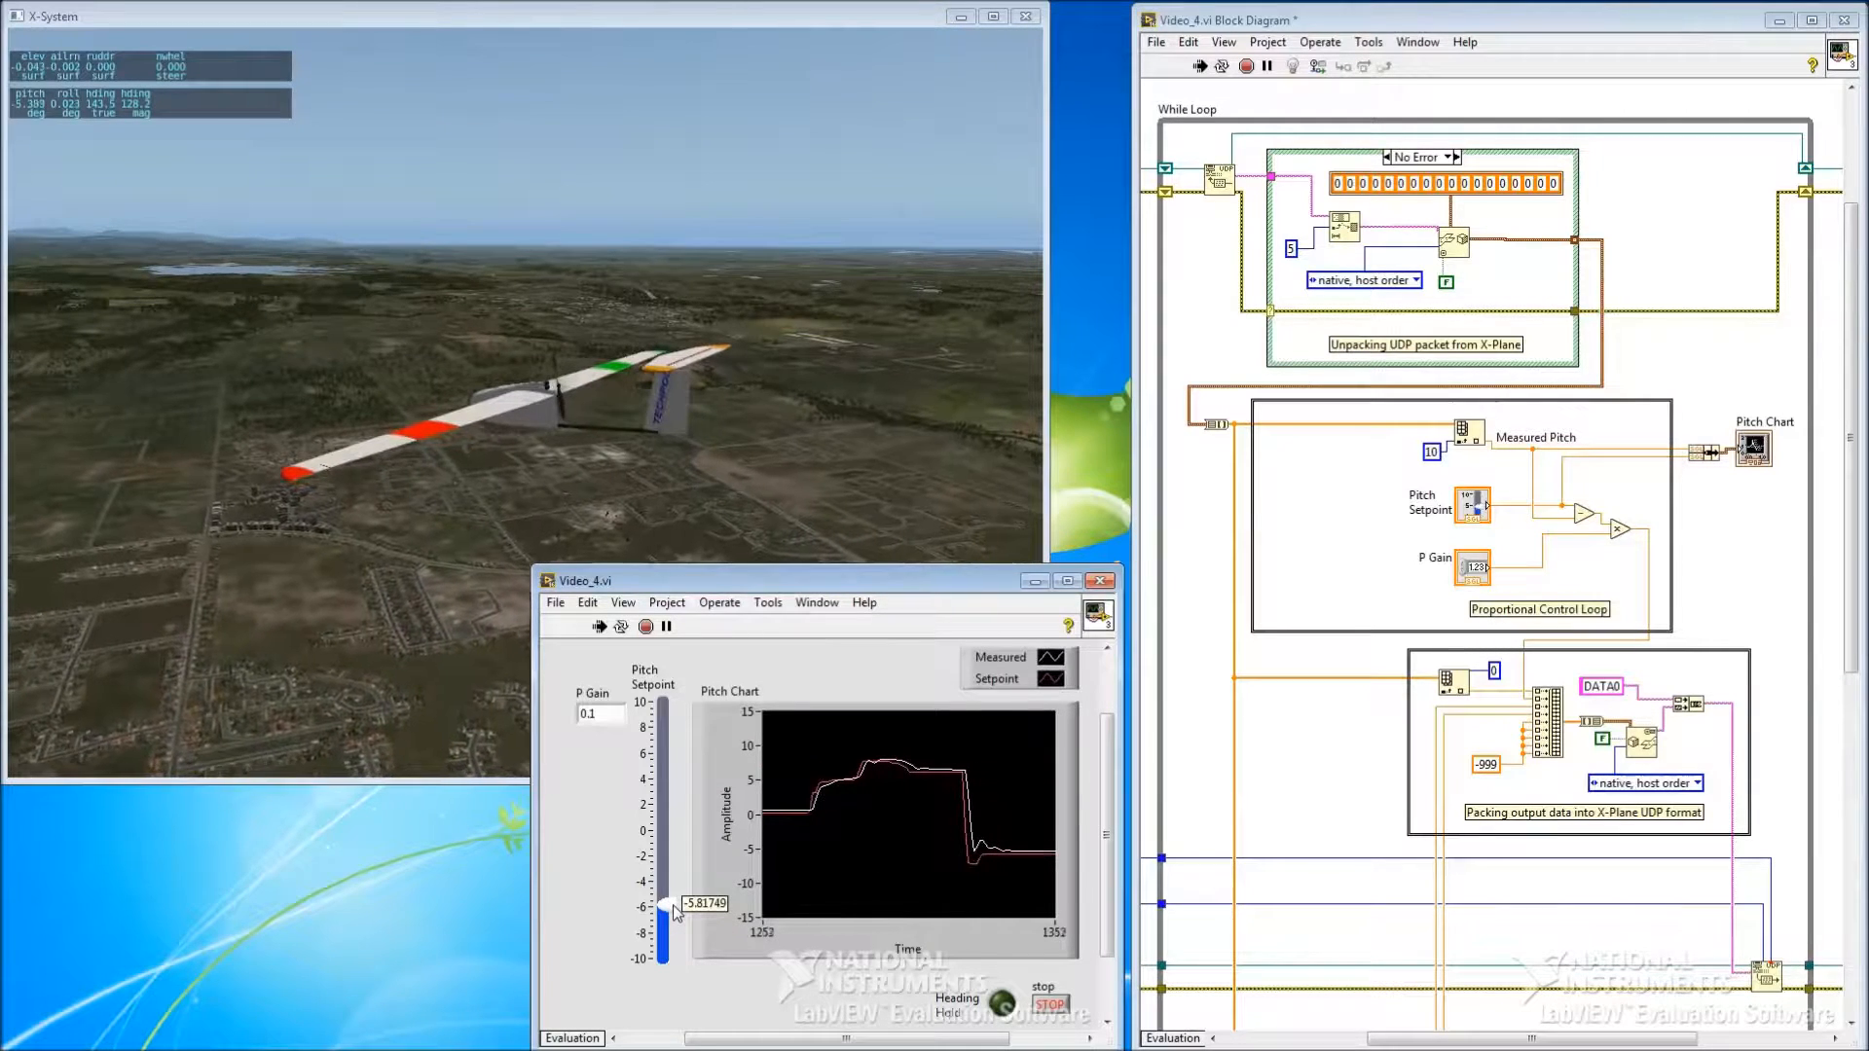
drag(664, 921, 663, 816)
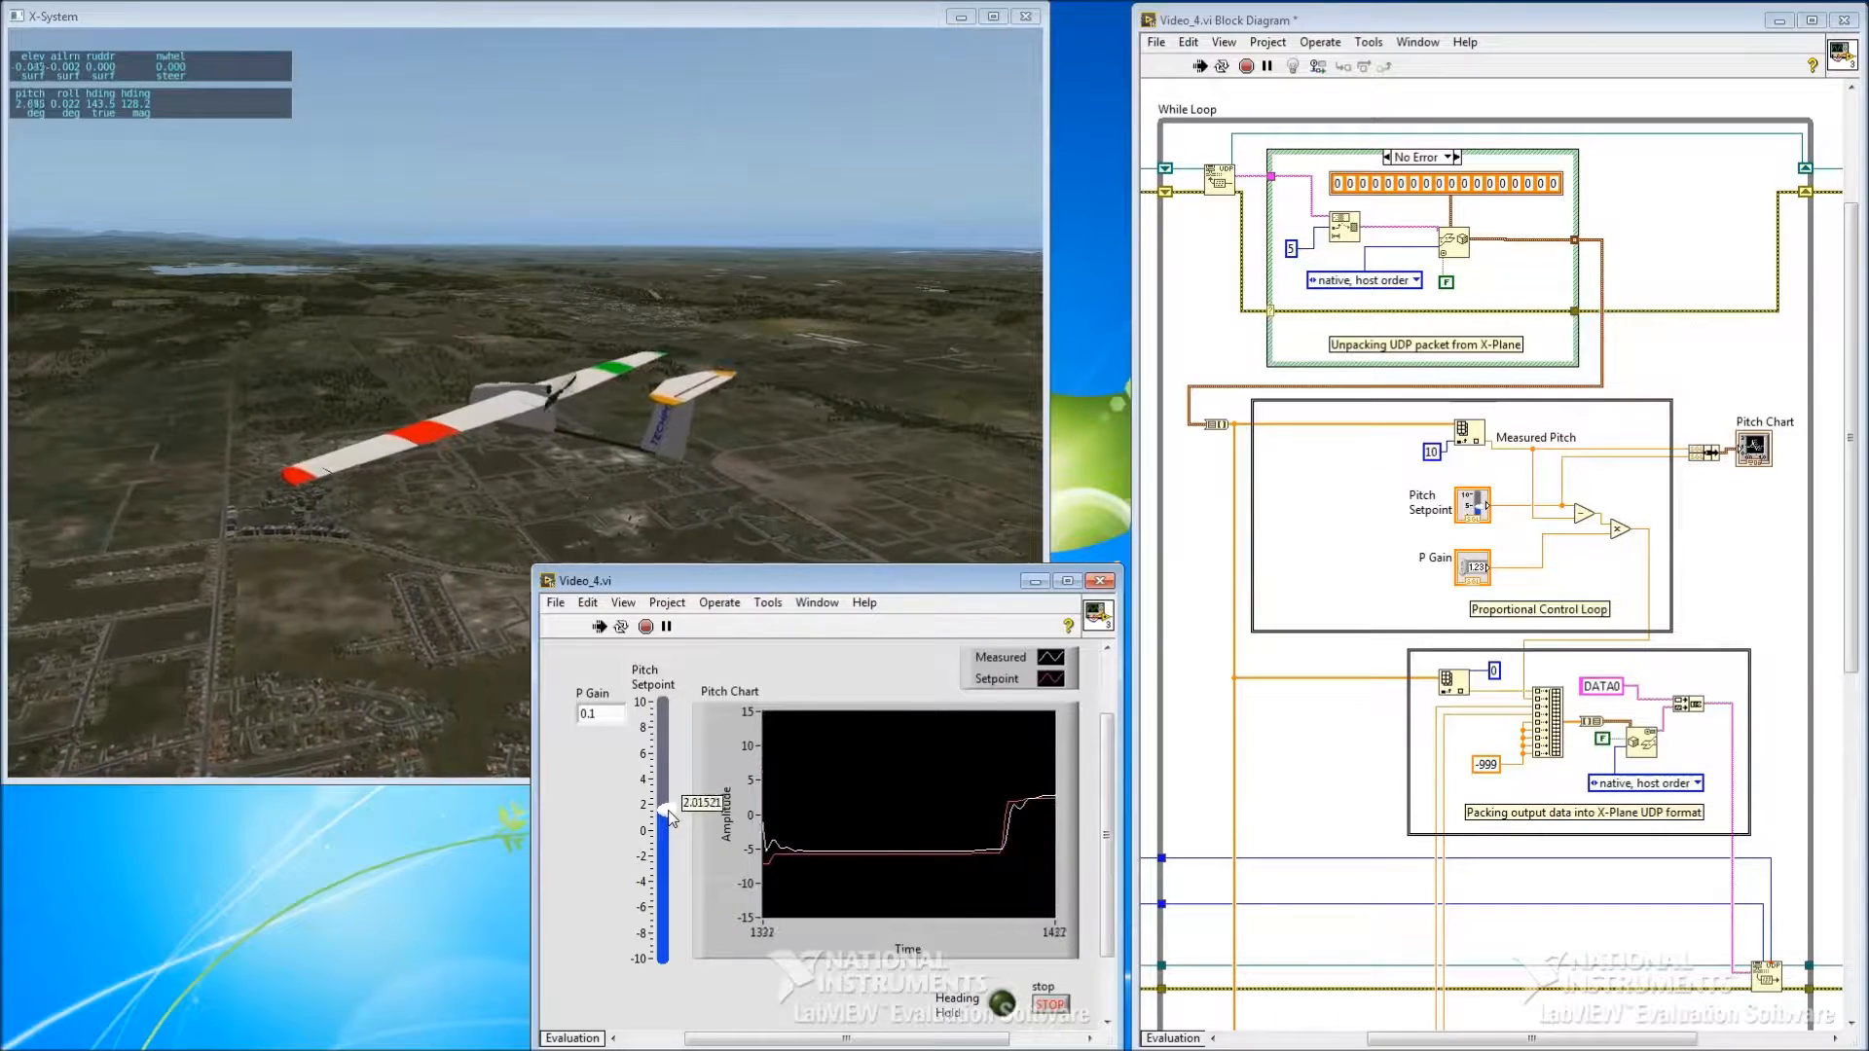
drag(666, 816, 666, 831)
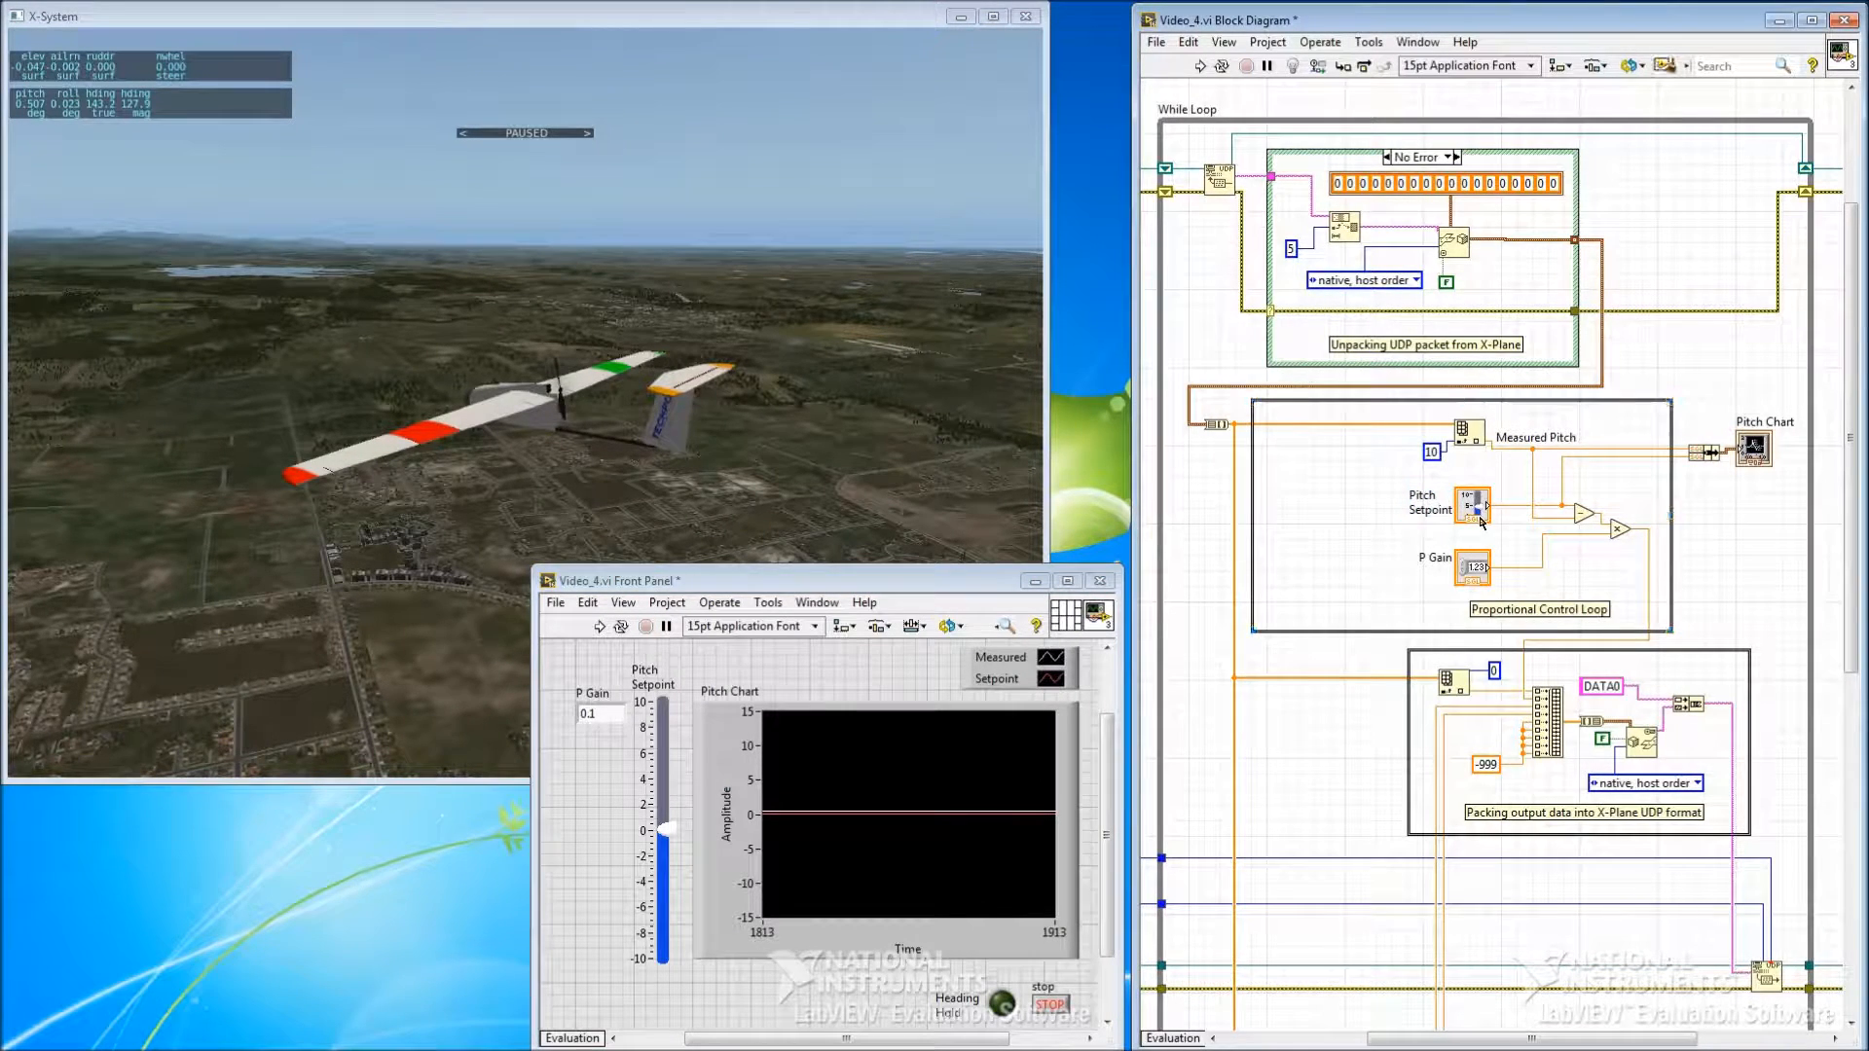
Step: Move the Pitch Setpoint terminal to the loop's left edge and place the Function Generator subVI
click(1472, 503)
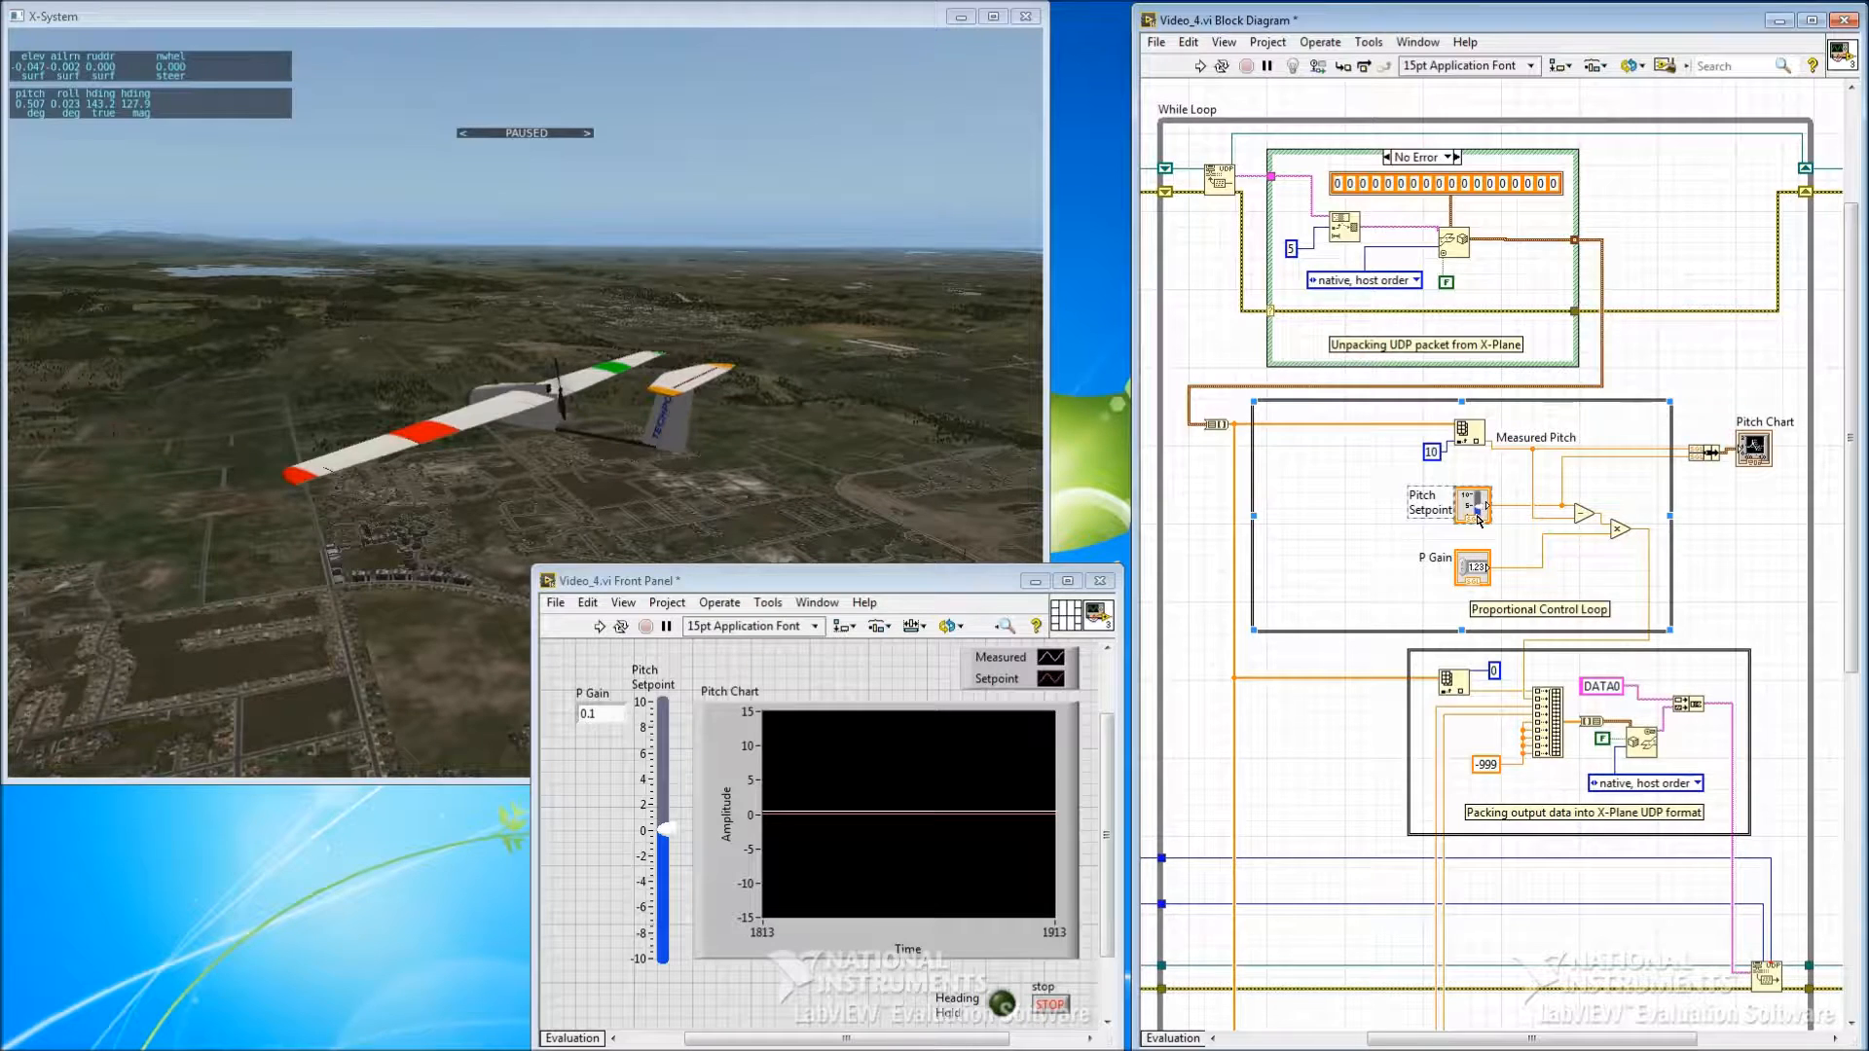
drag(1472, 502, 1419, 502)
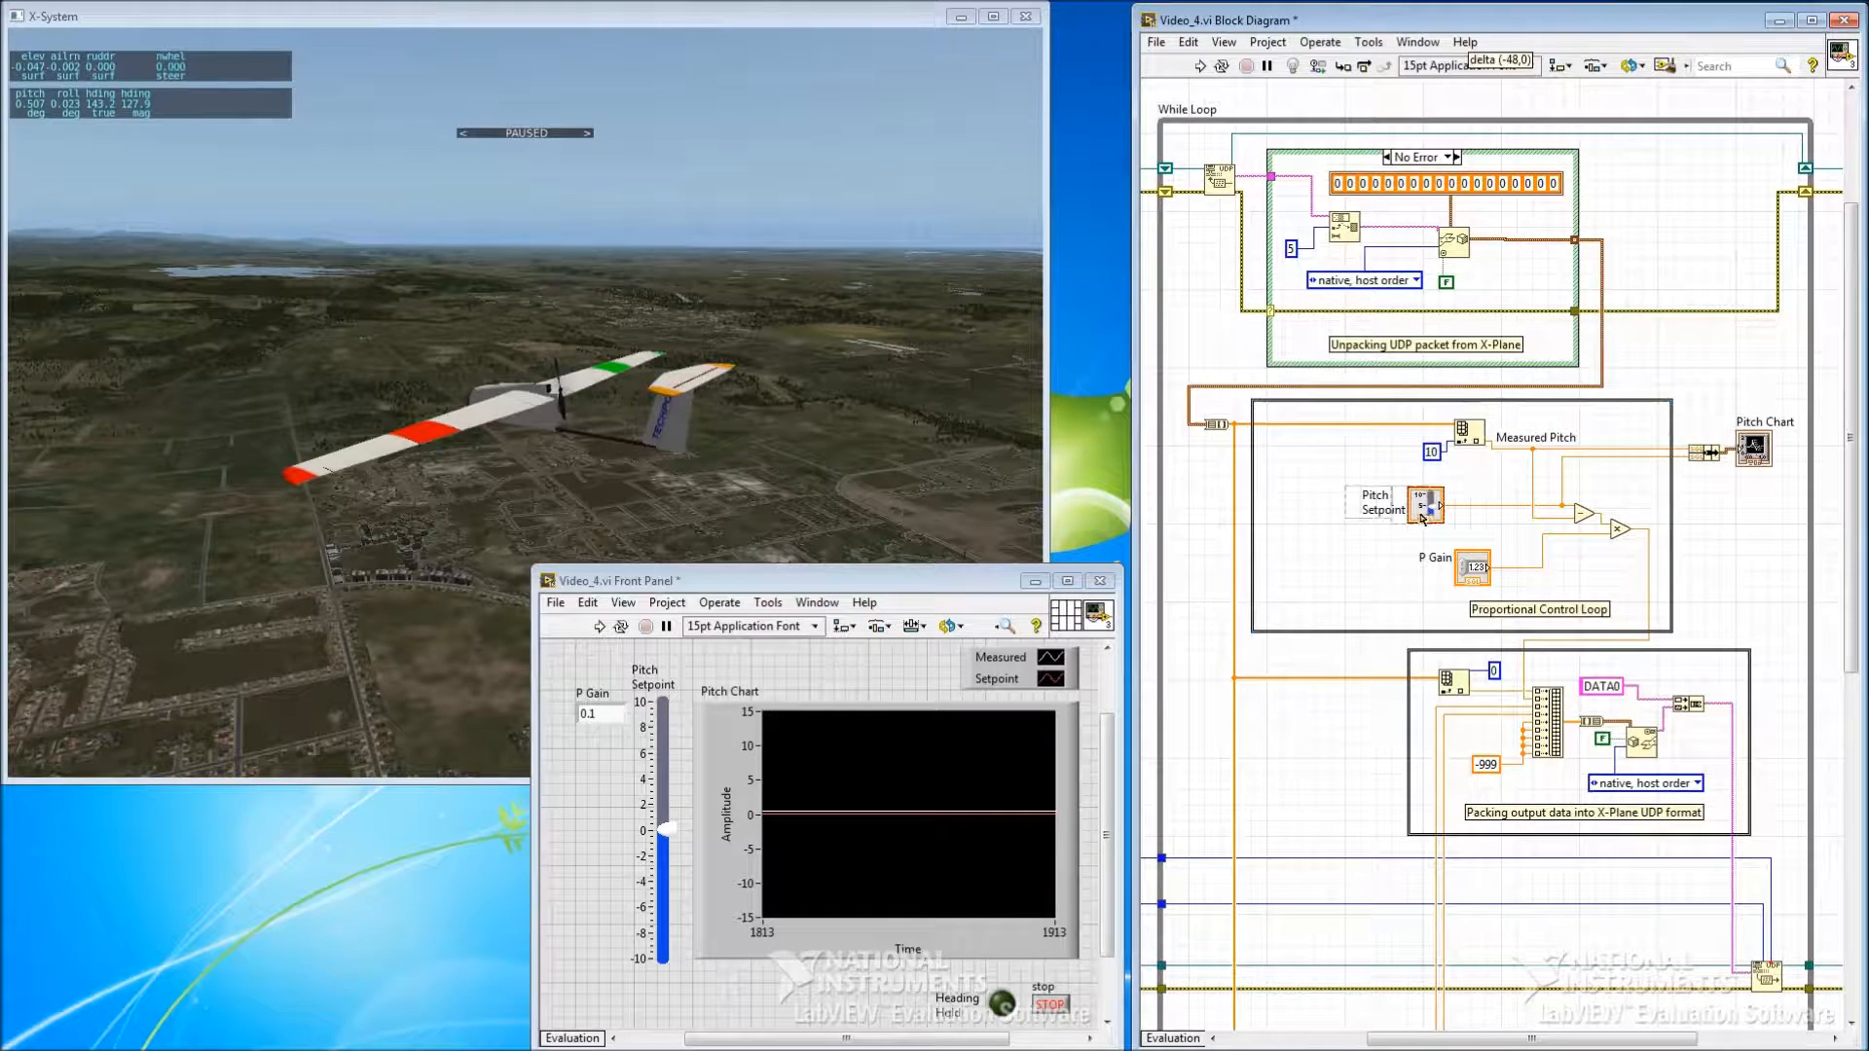
drag(1425, 502, 1324, 496)
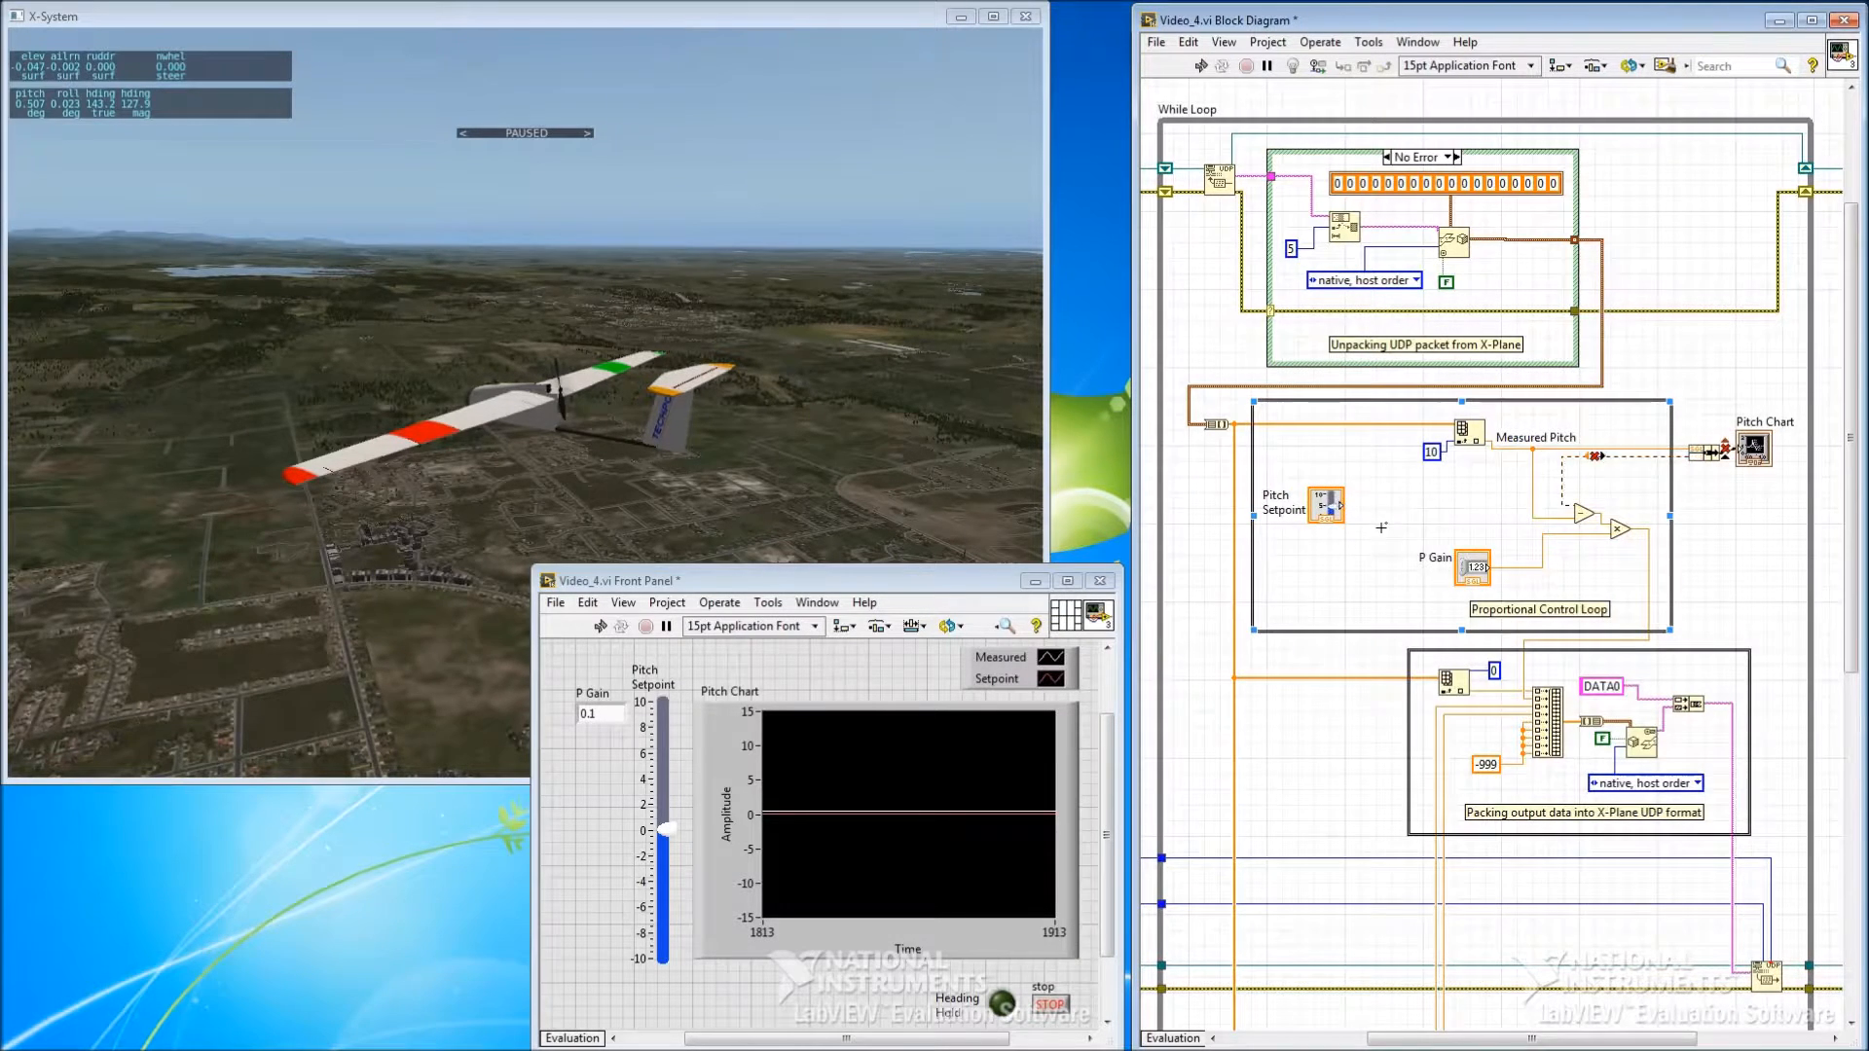
right_click(1377, 523)
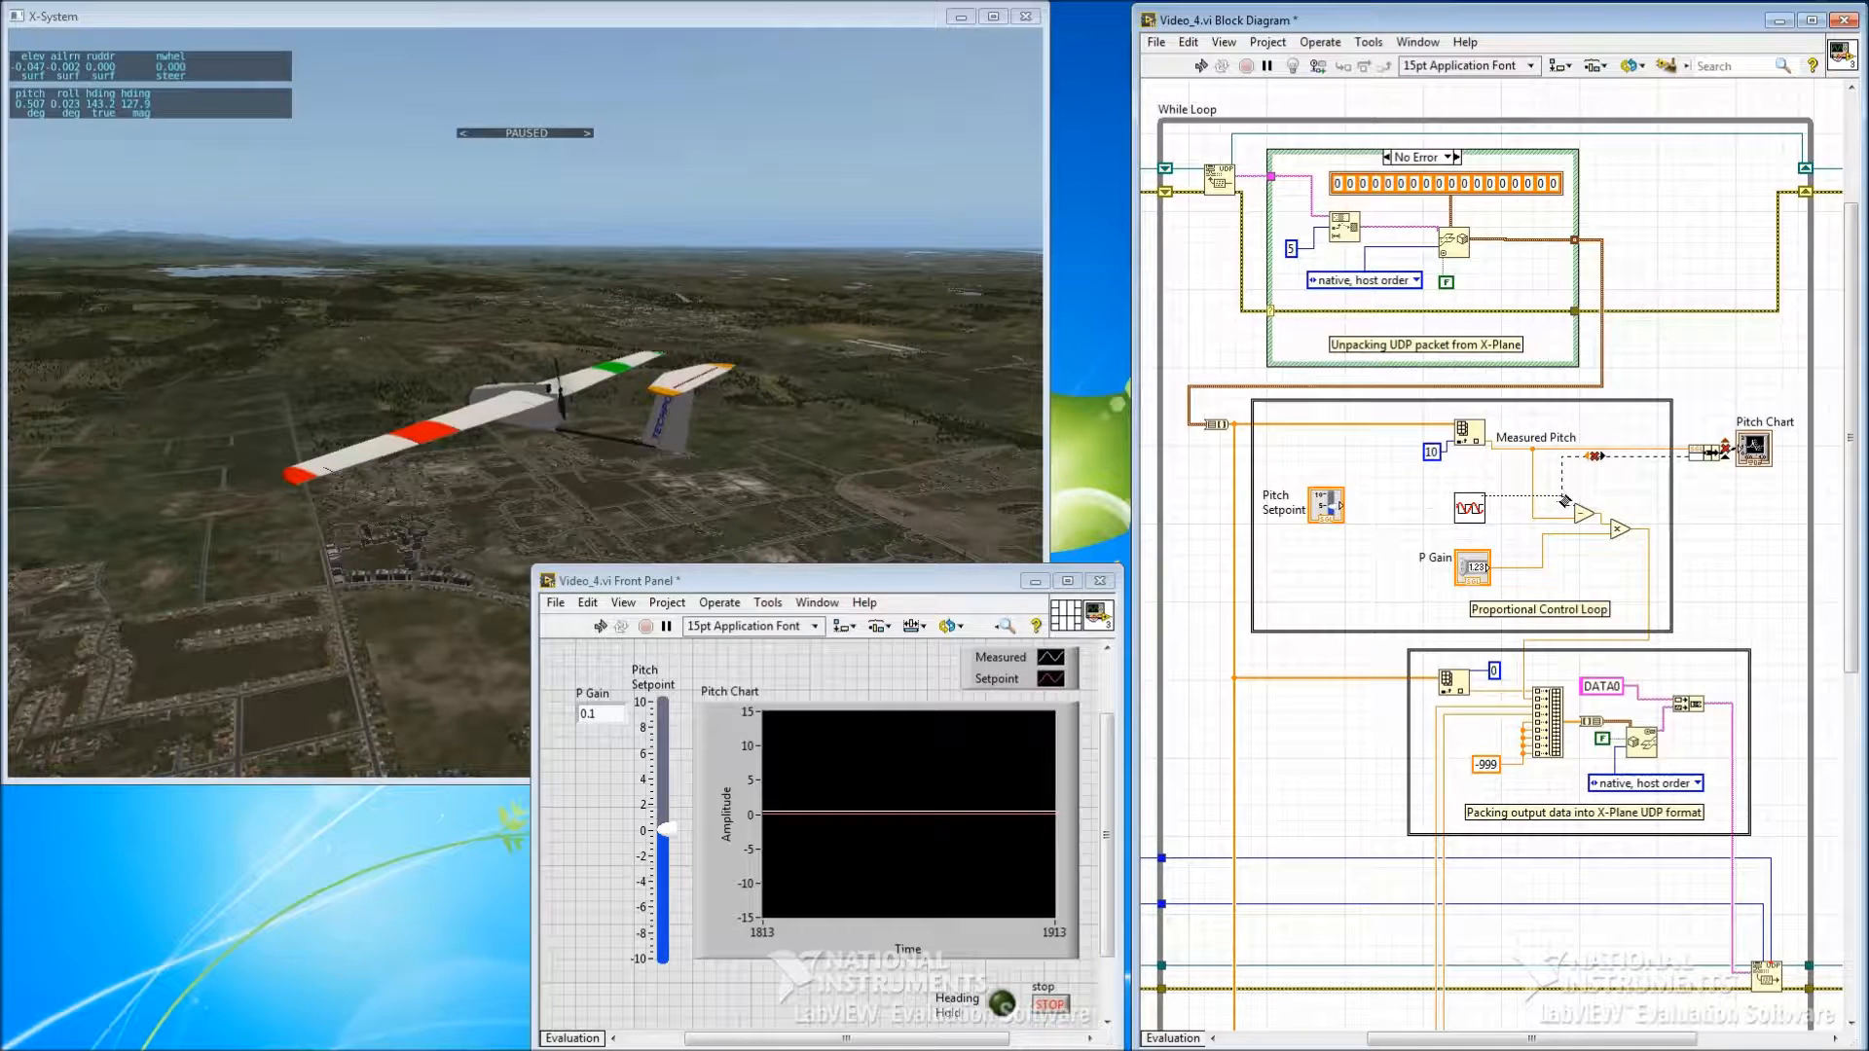
click(1538, 518)
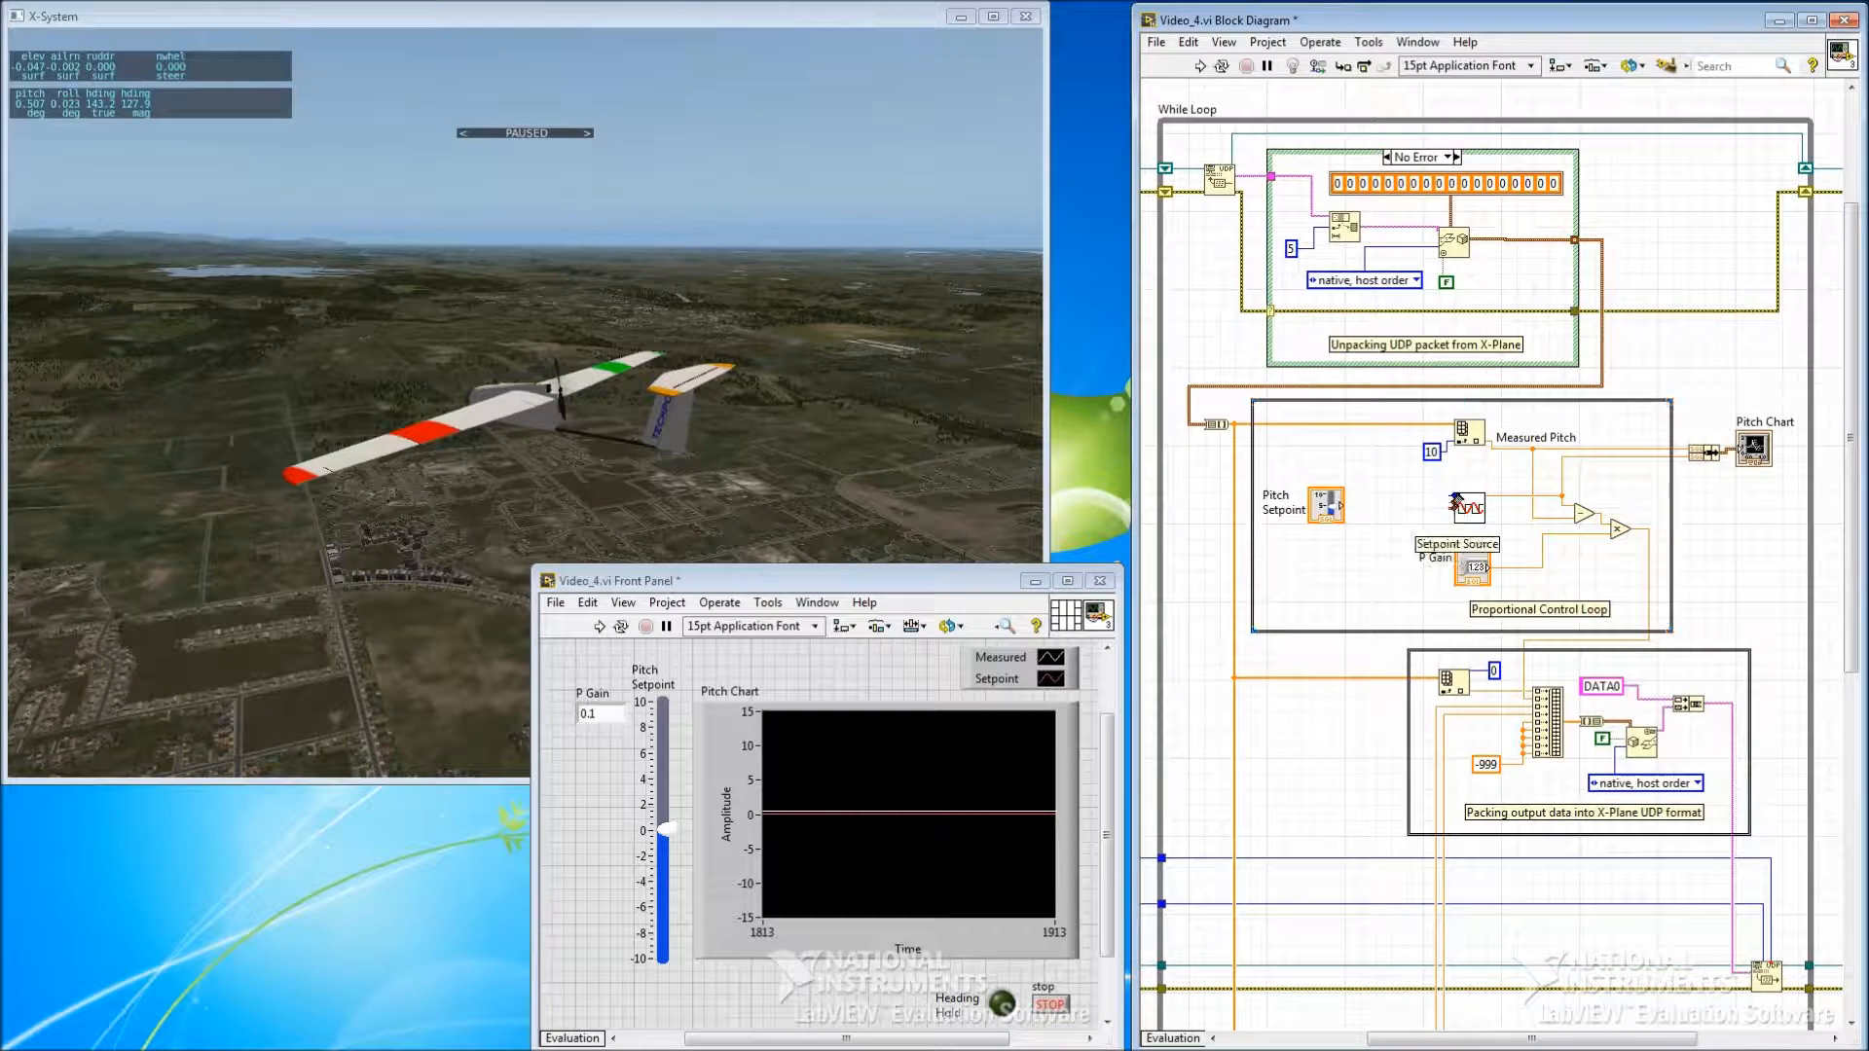
Step: Create Setpoint Source and Signal Parameters controls on the subVI inputs and align their terminals
right_click(1468, 506)
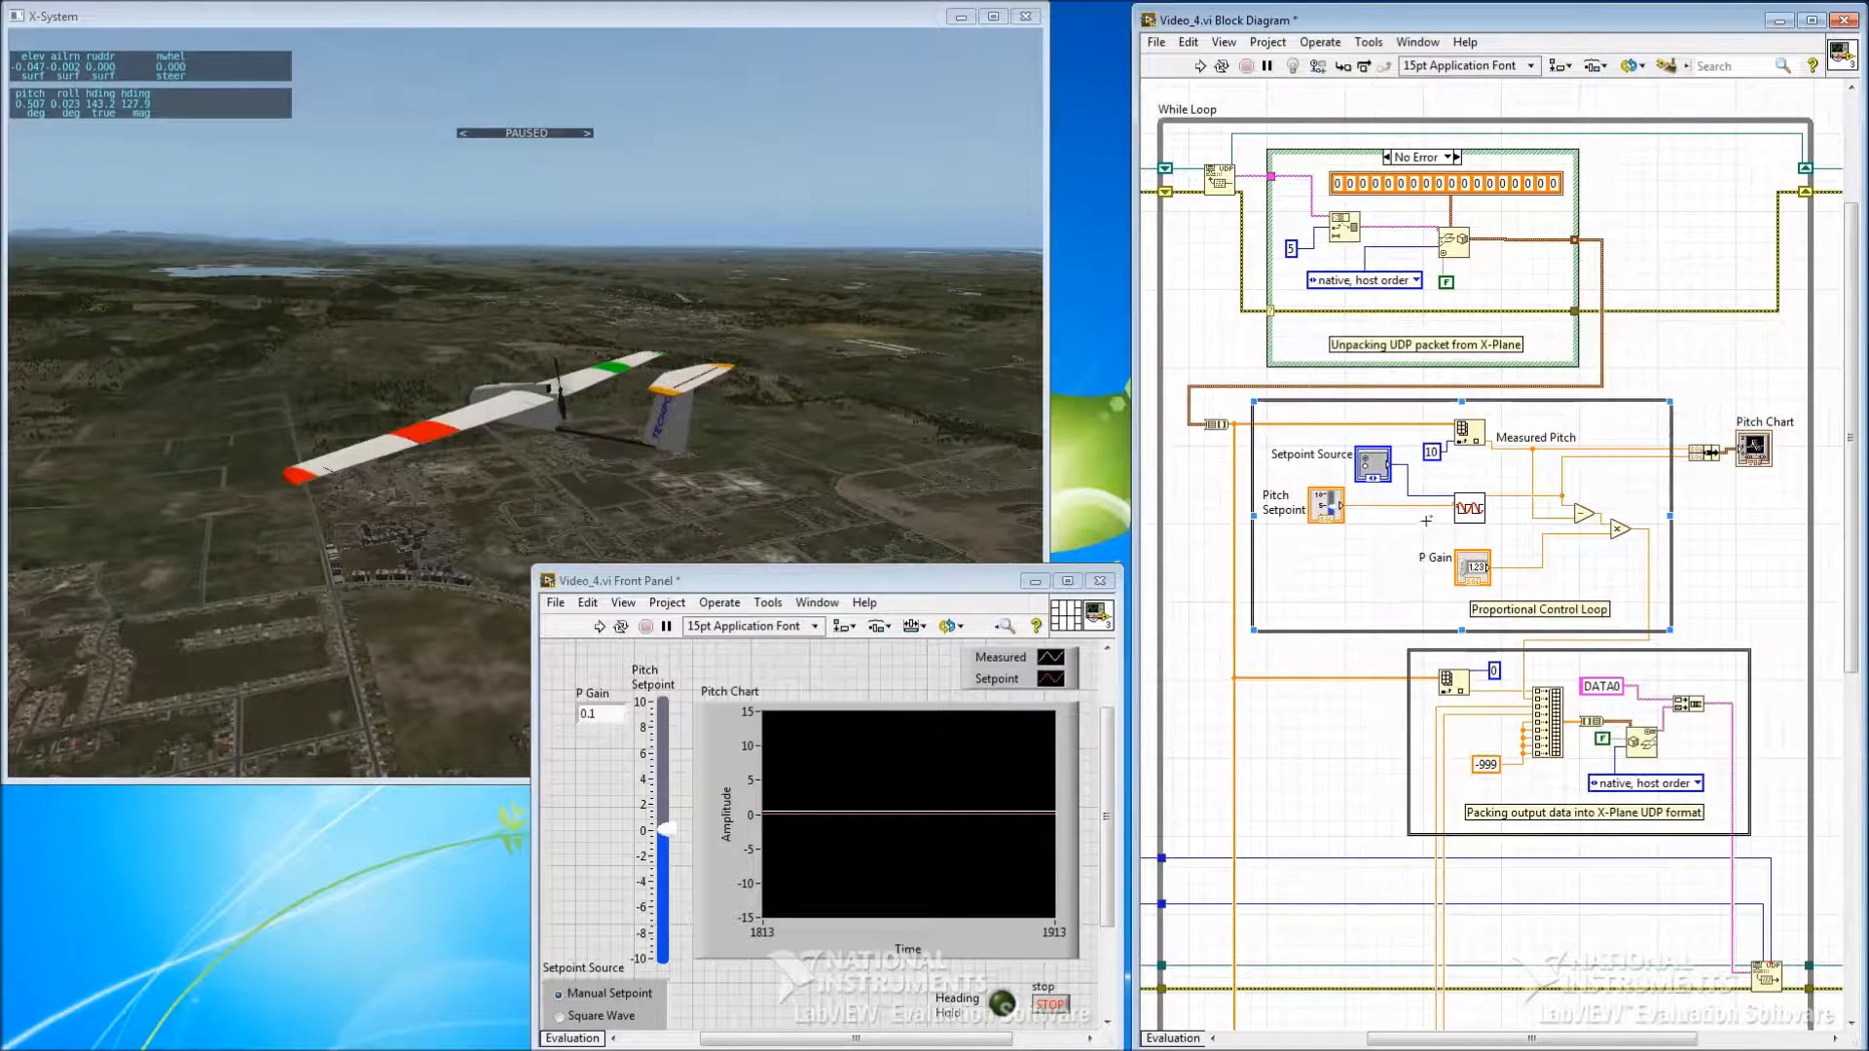
right_click(1472, 504)
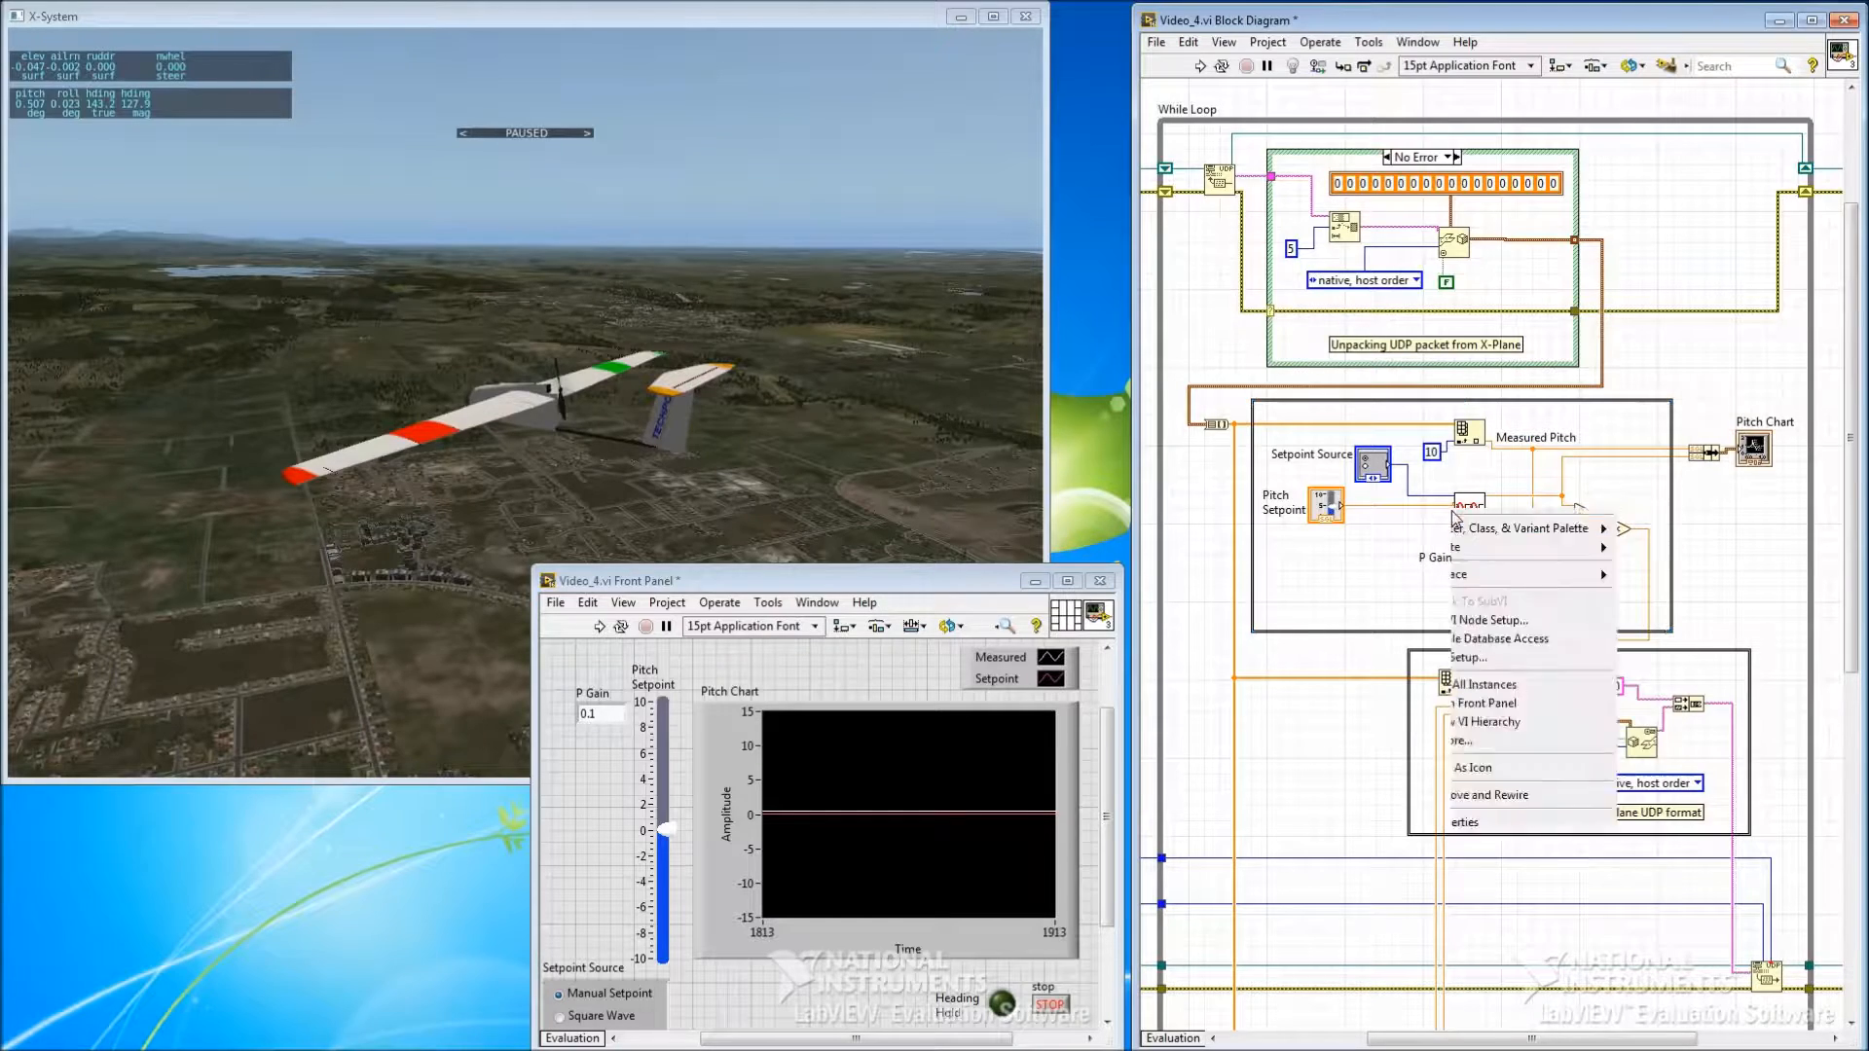
mouse_move(1489, 639)
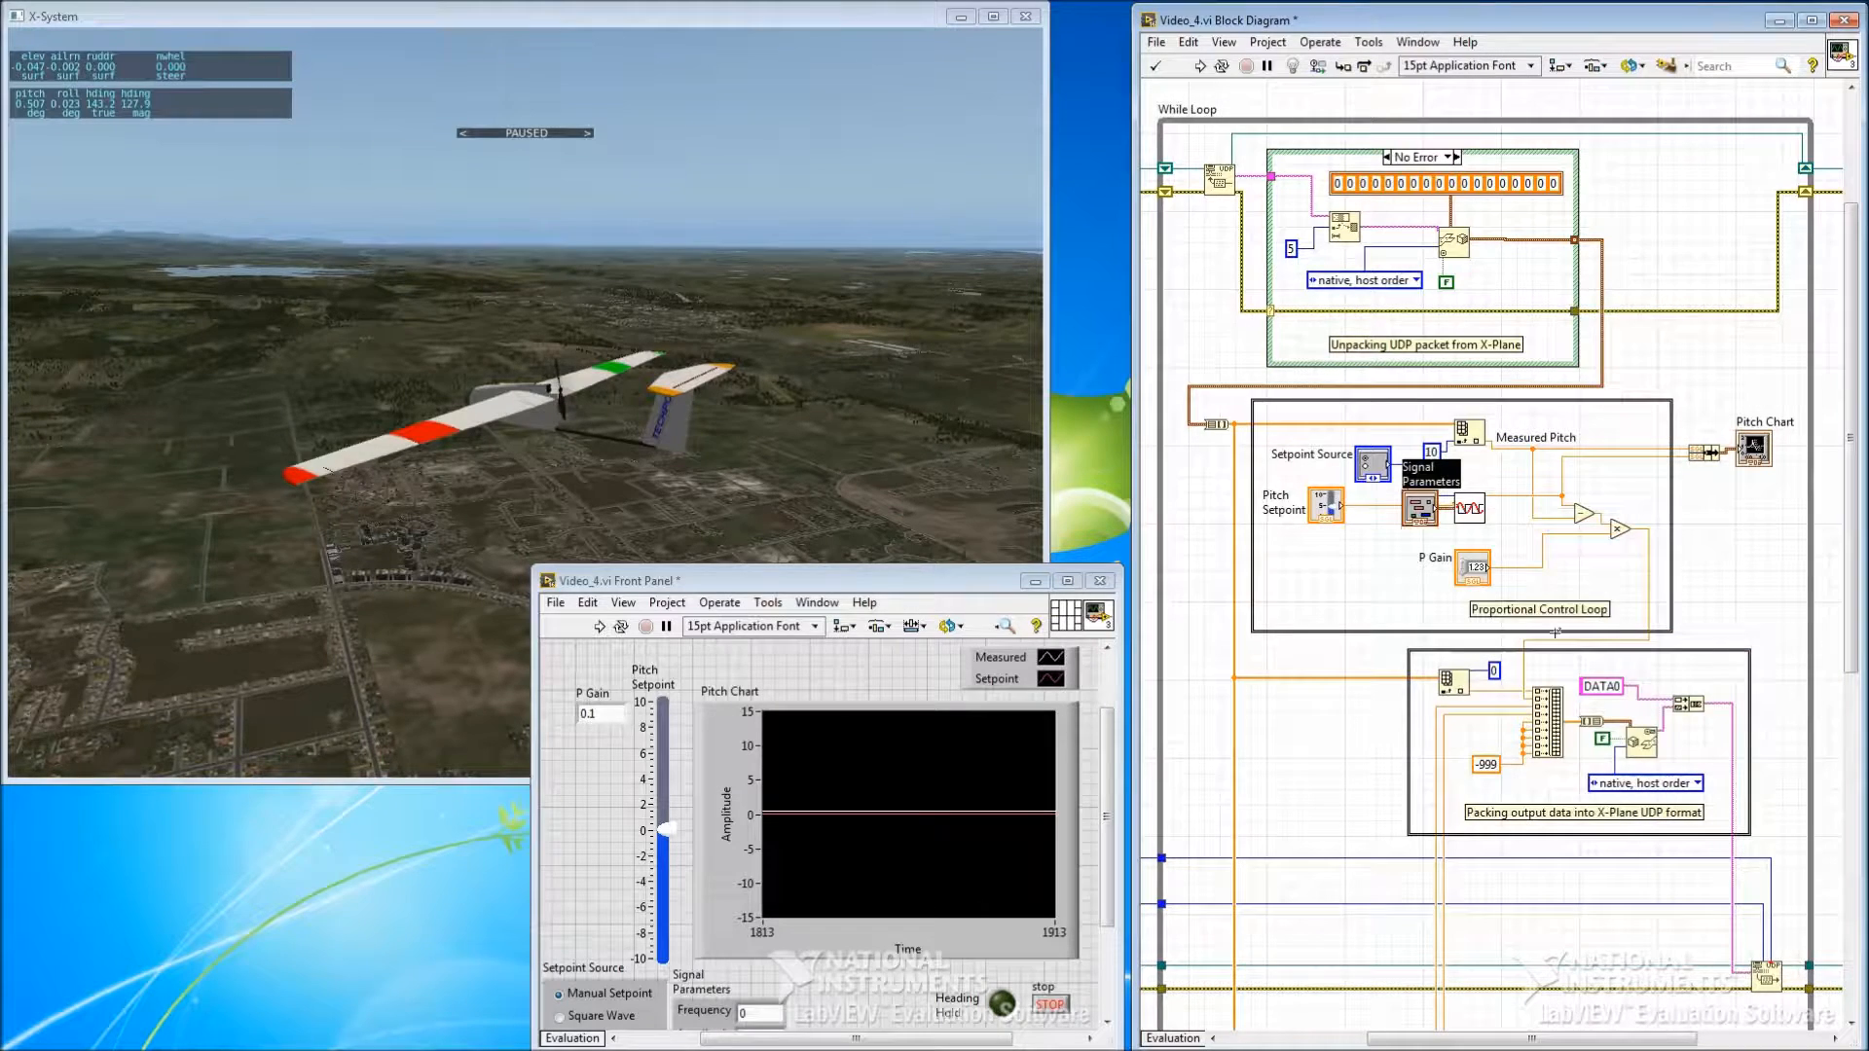
drag(1427, 465, 1383, 524)
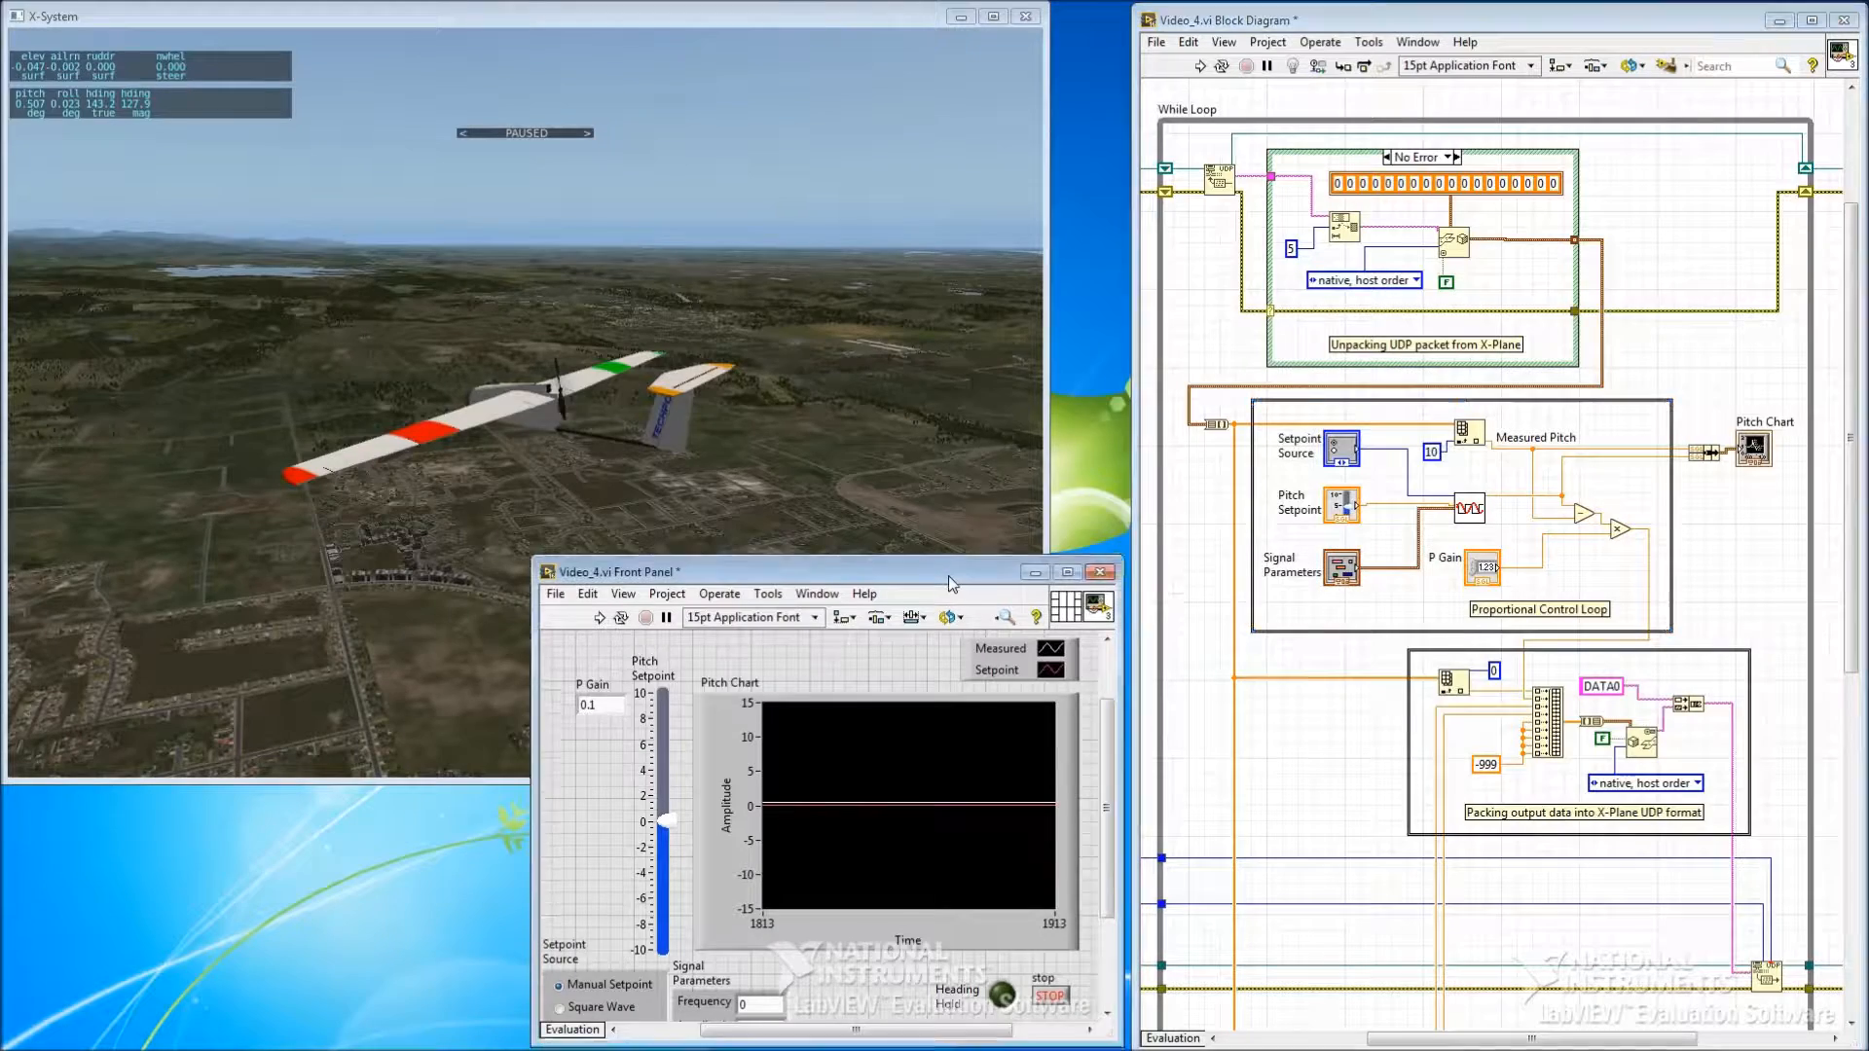
Step: Reposition the front panel window slightly higher on screen
drag(615, 571, 545, 381)
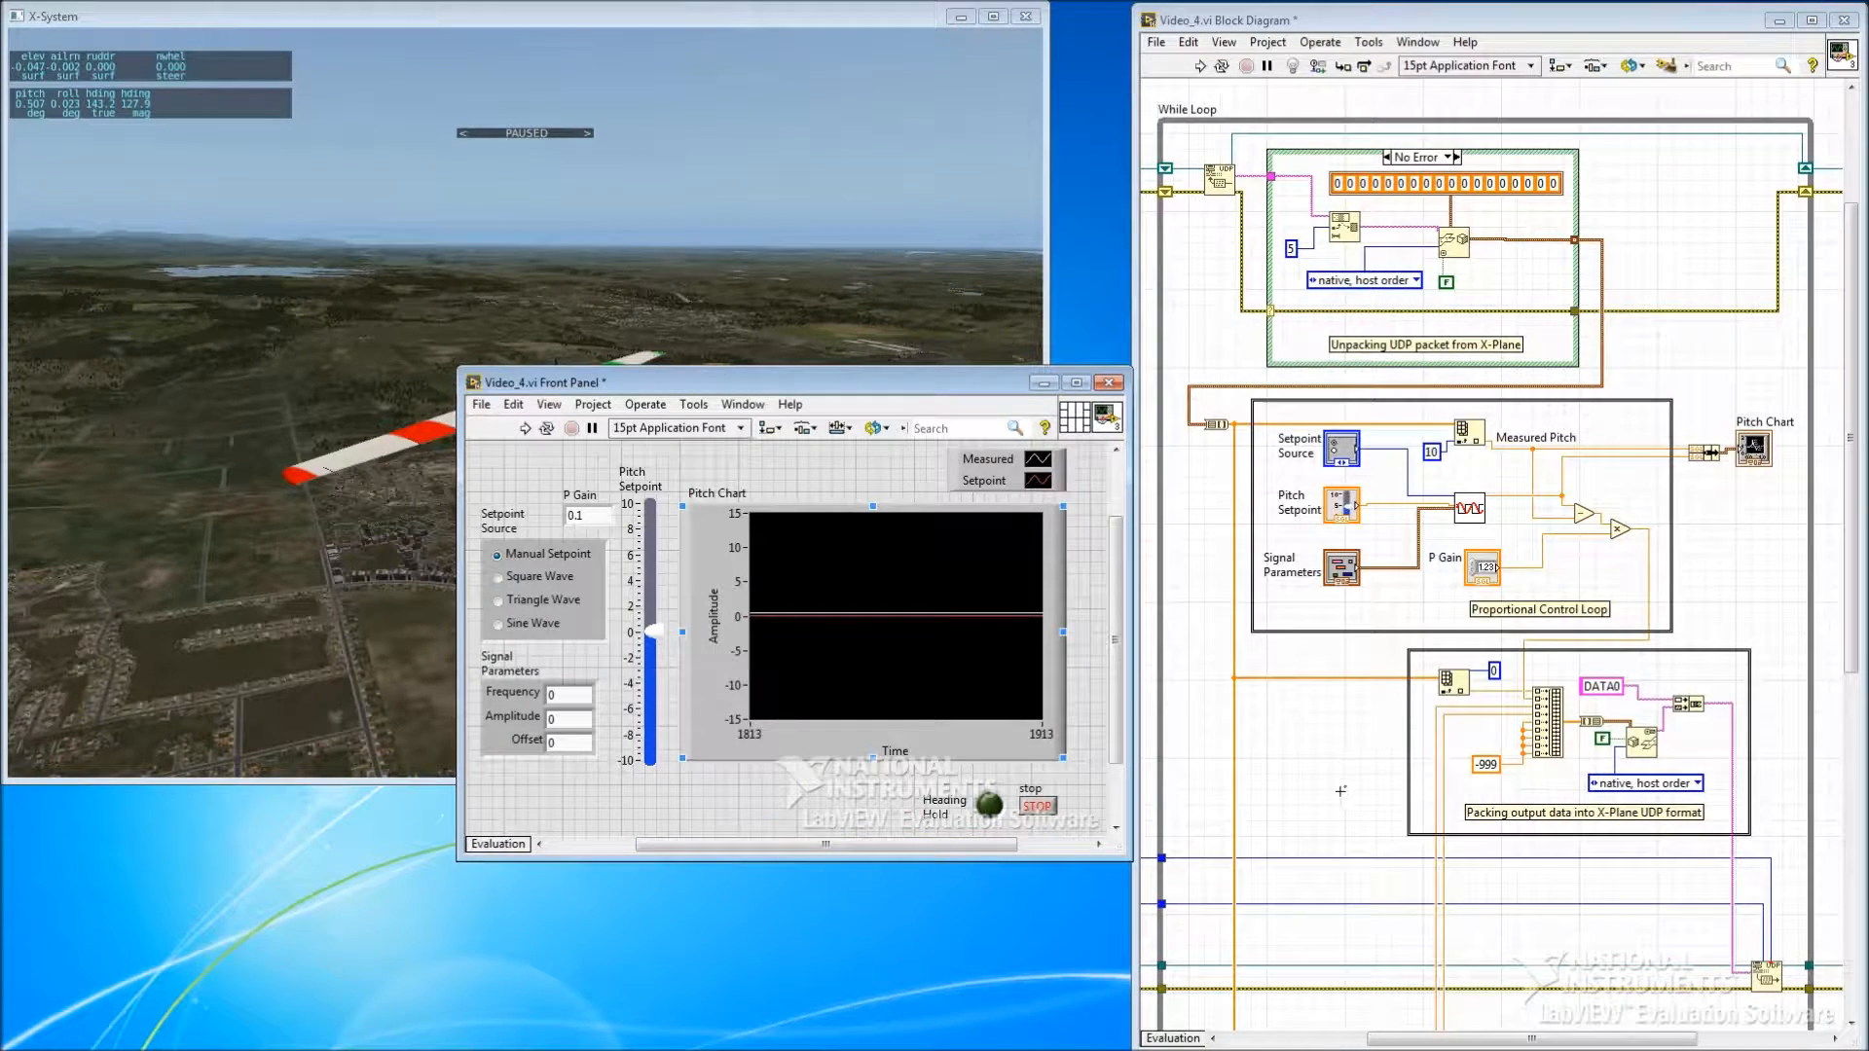
Step: Show the Function Generator's block diagram and view the Triangle Wave case of its case structure
drag(543, 381, 580, 502)
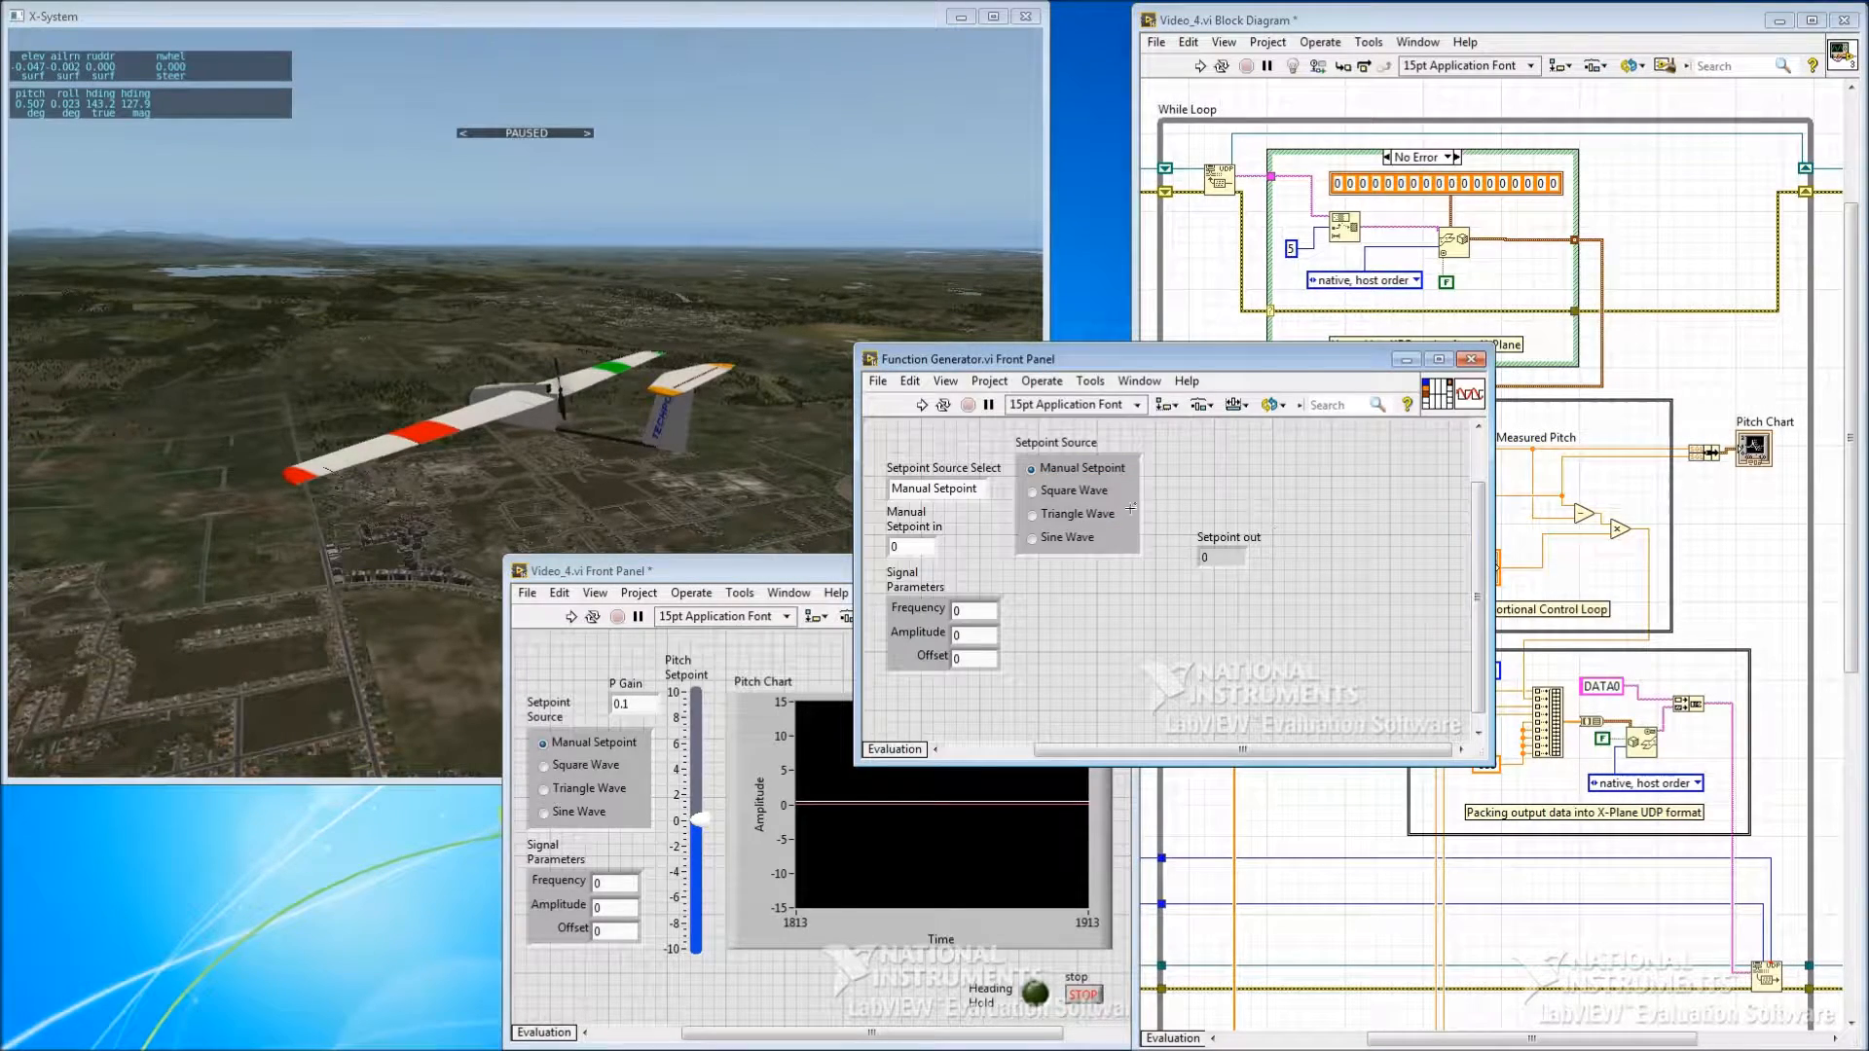
click(1137, 380)
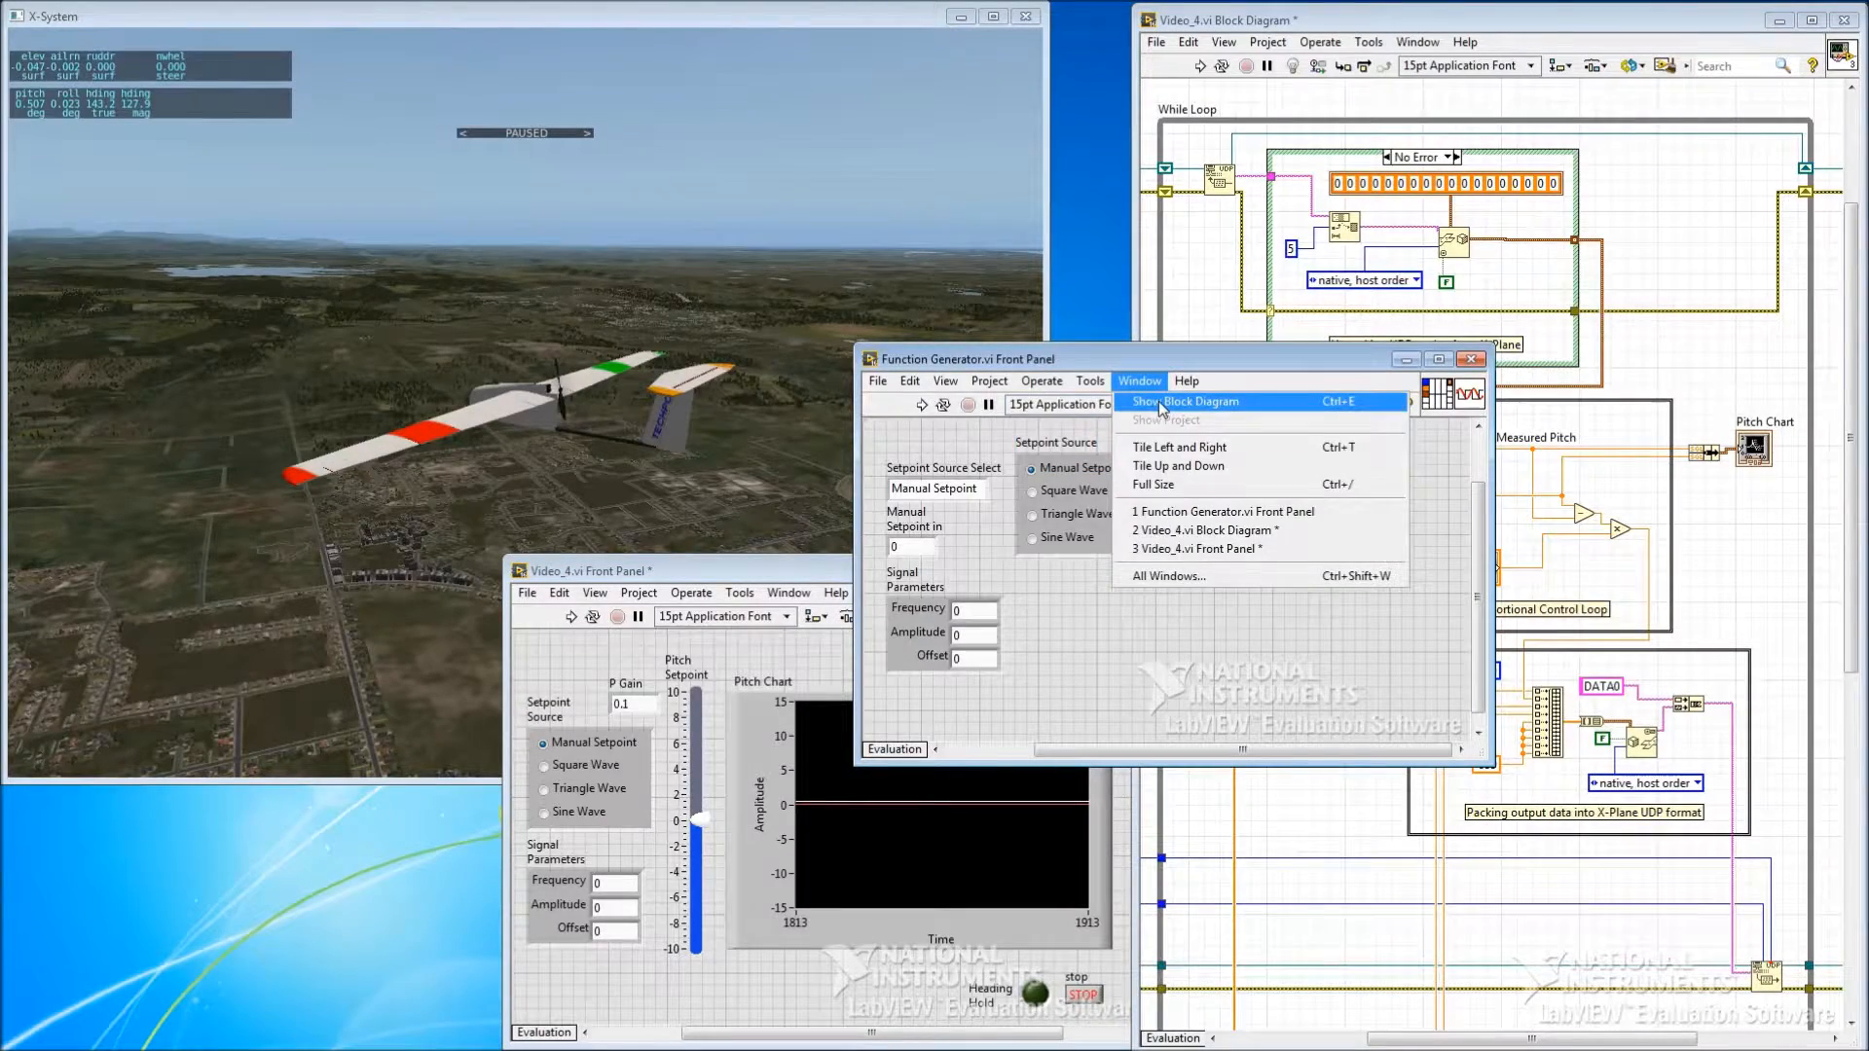
click(1184, 401)
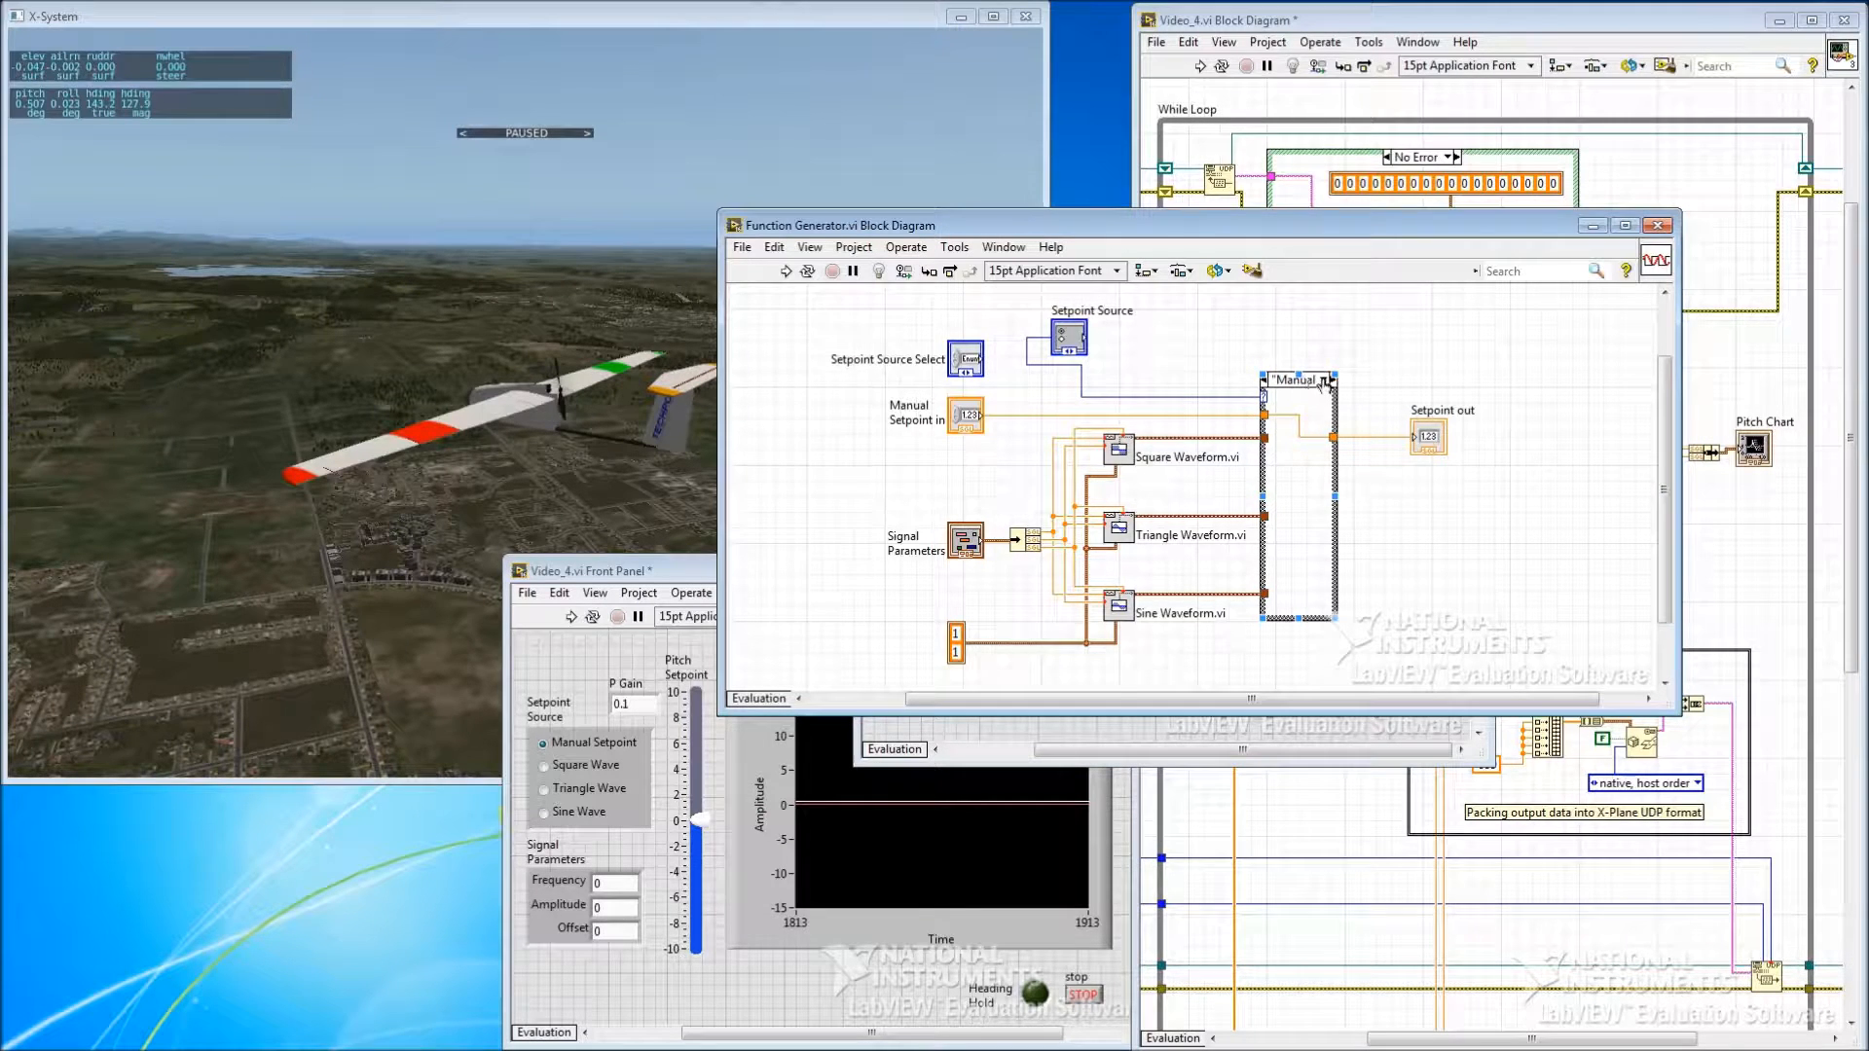
click(1330, 380)
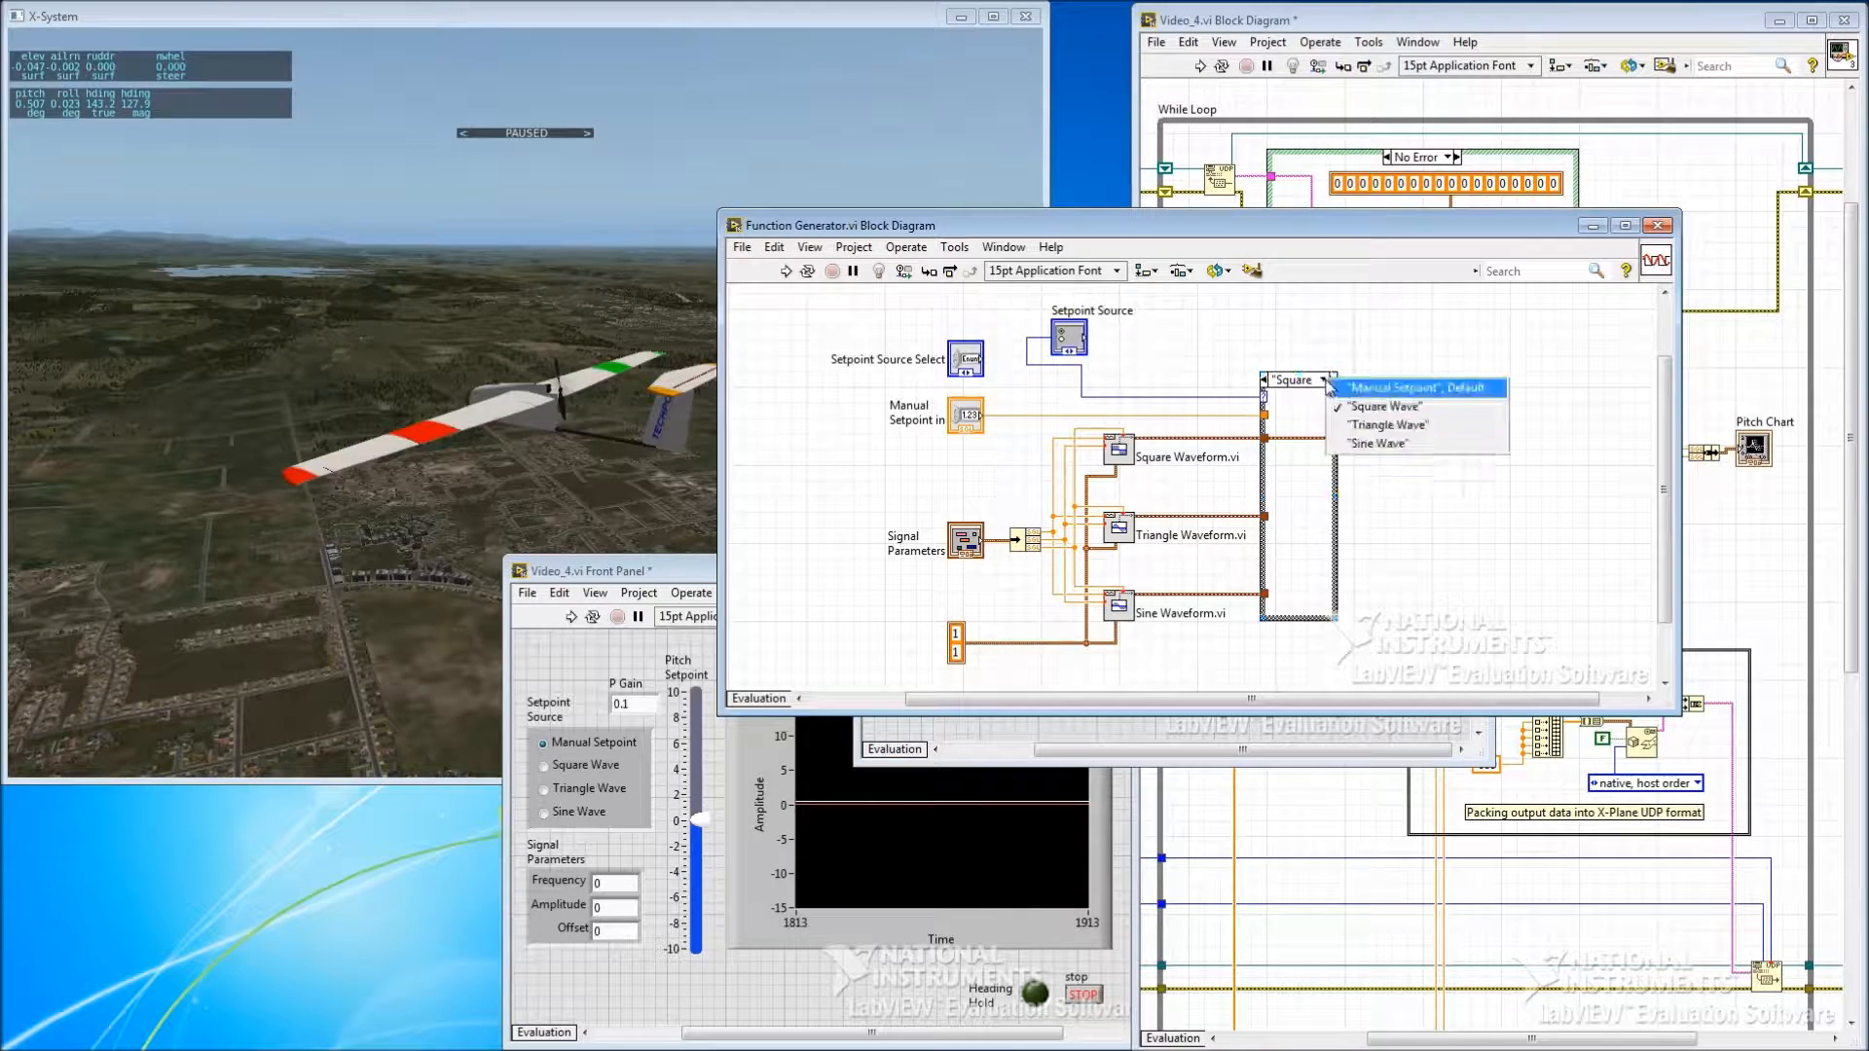
click(1385, 424)
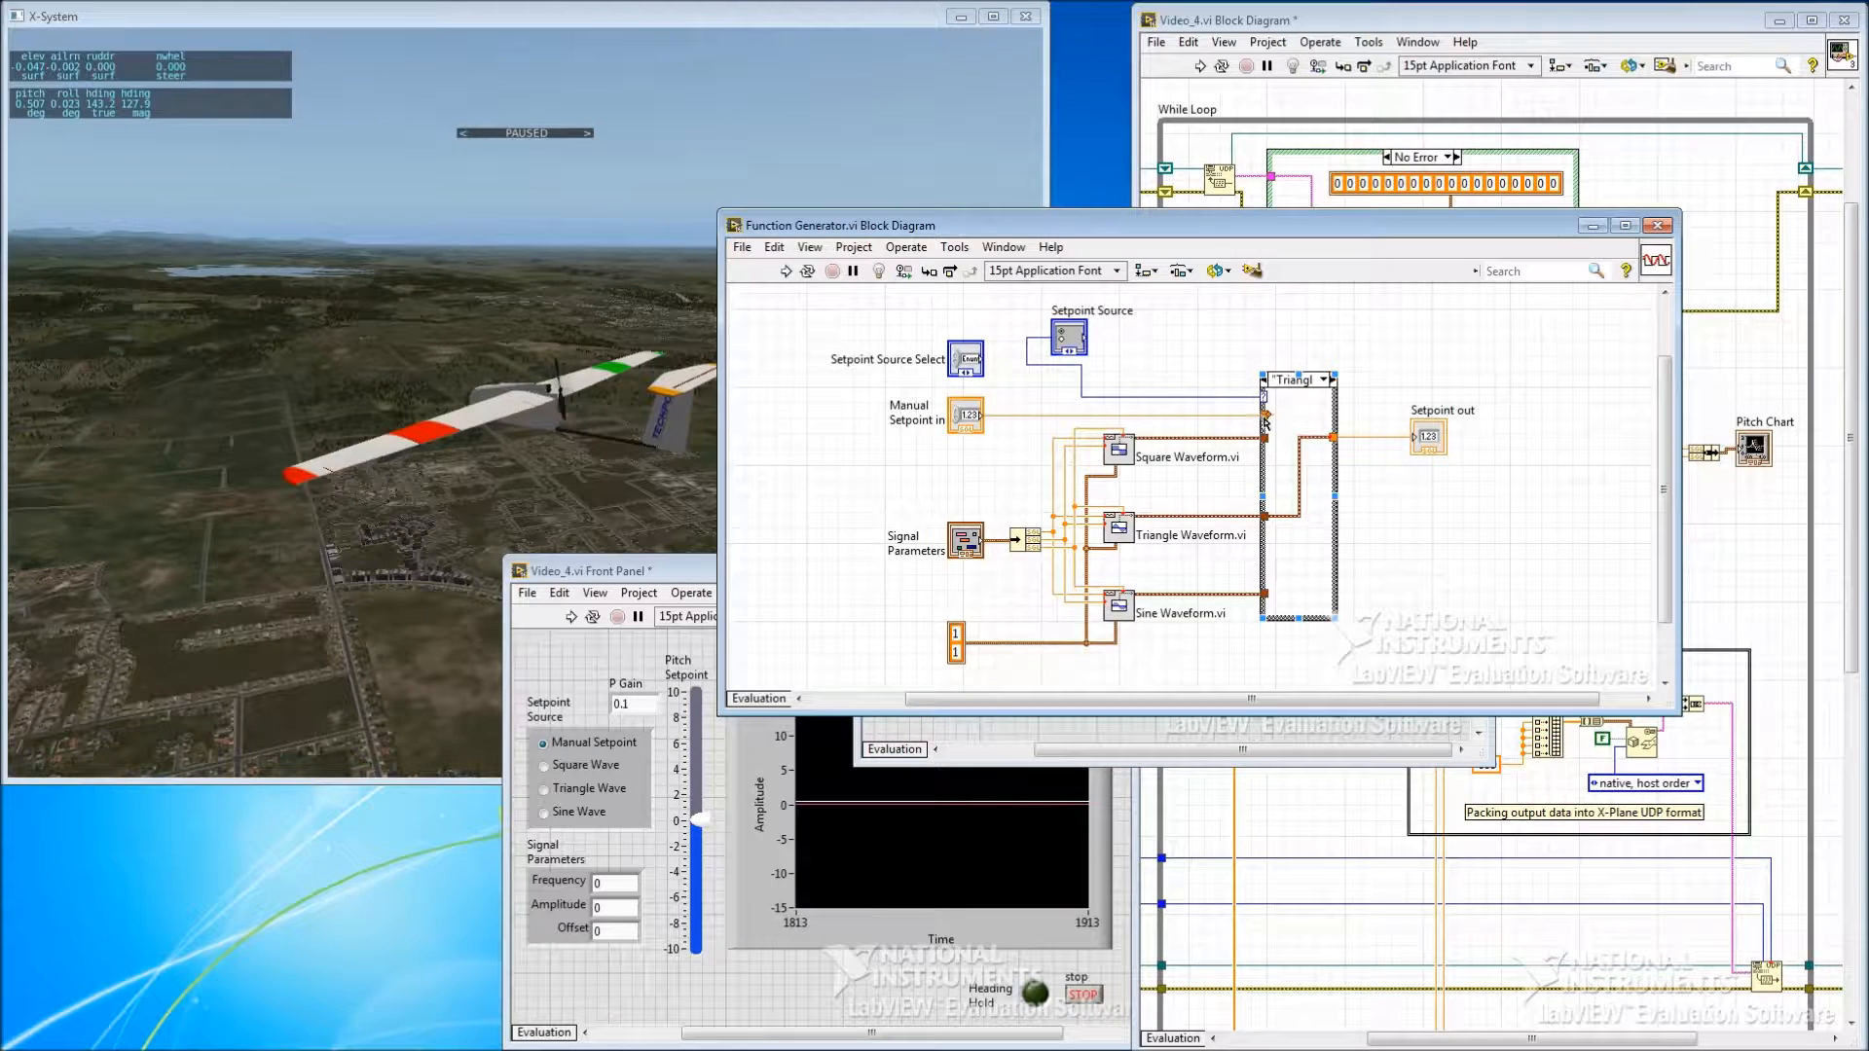
mouse_move(1310, 393)
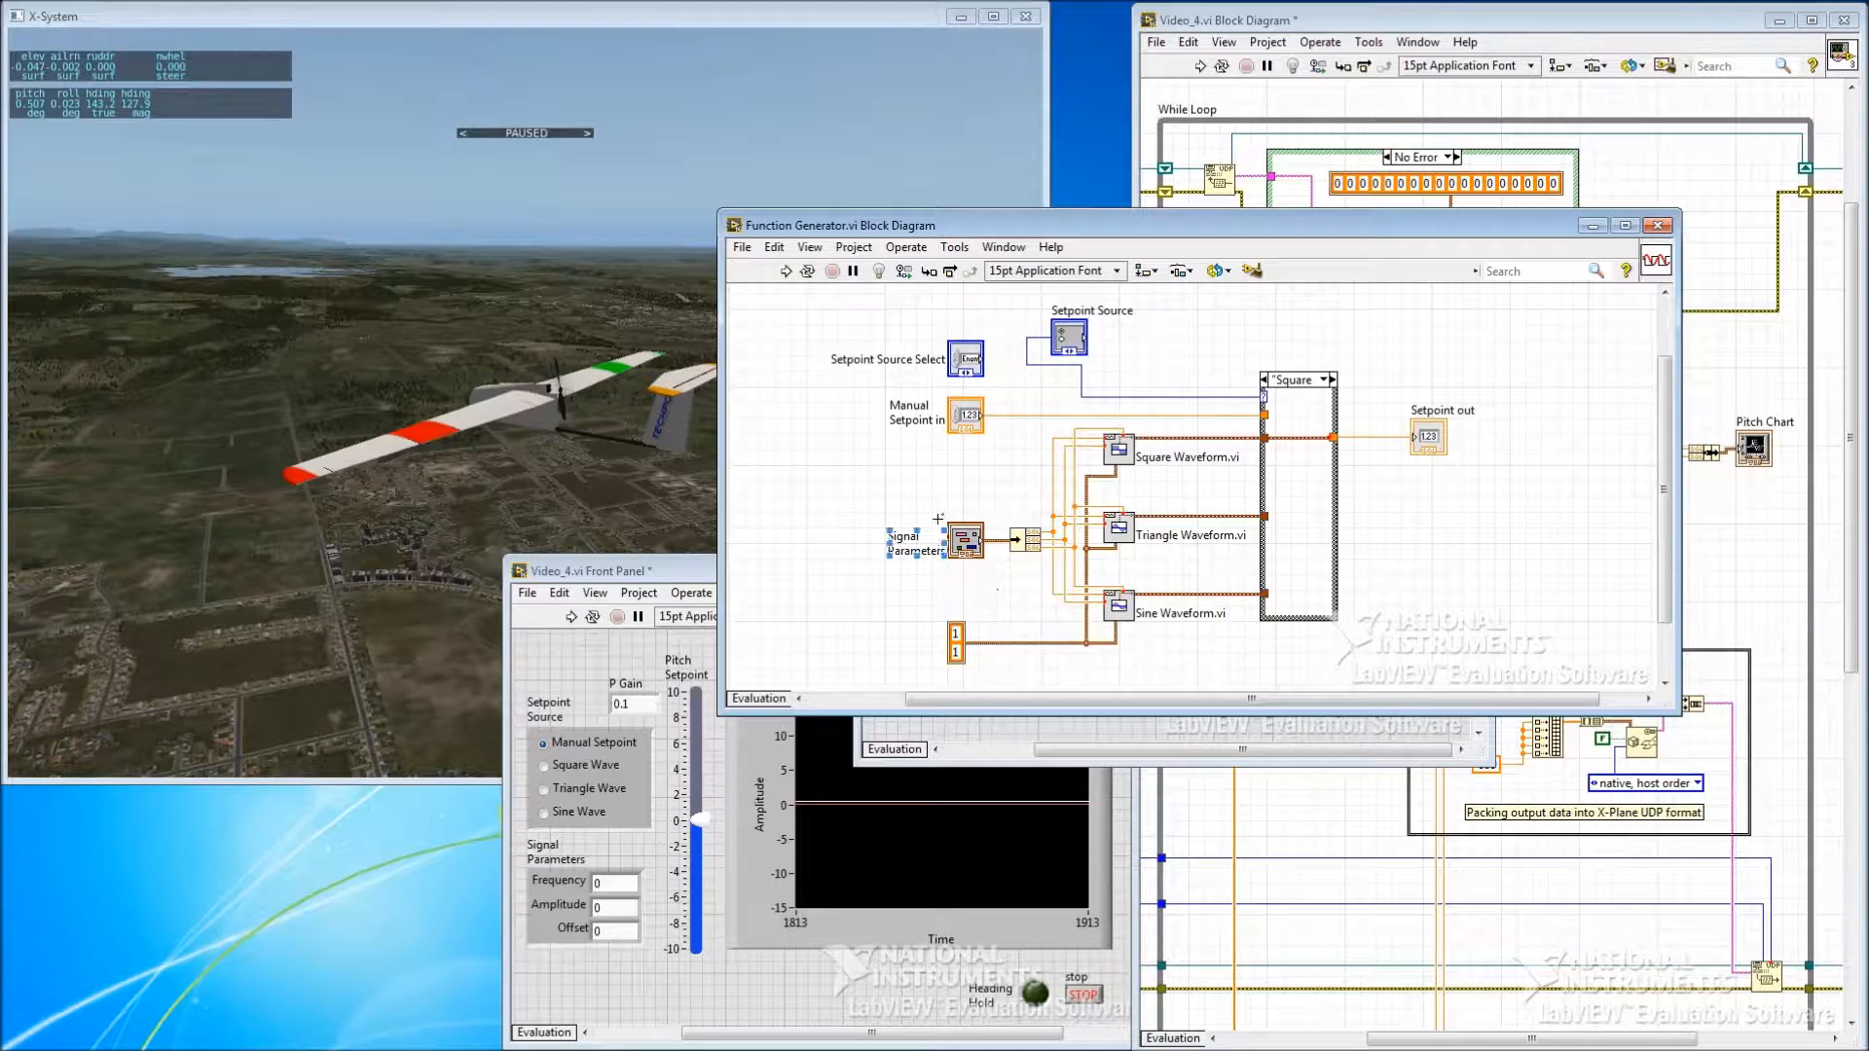
mouse_move(989, 582)
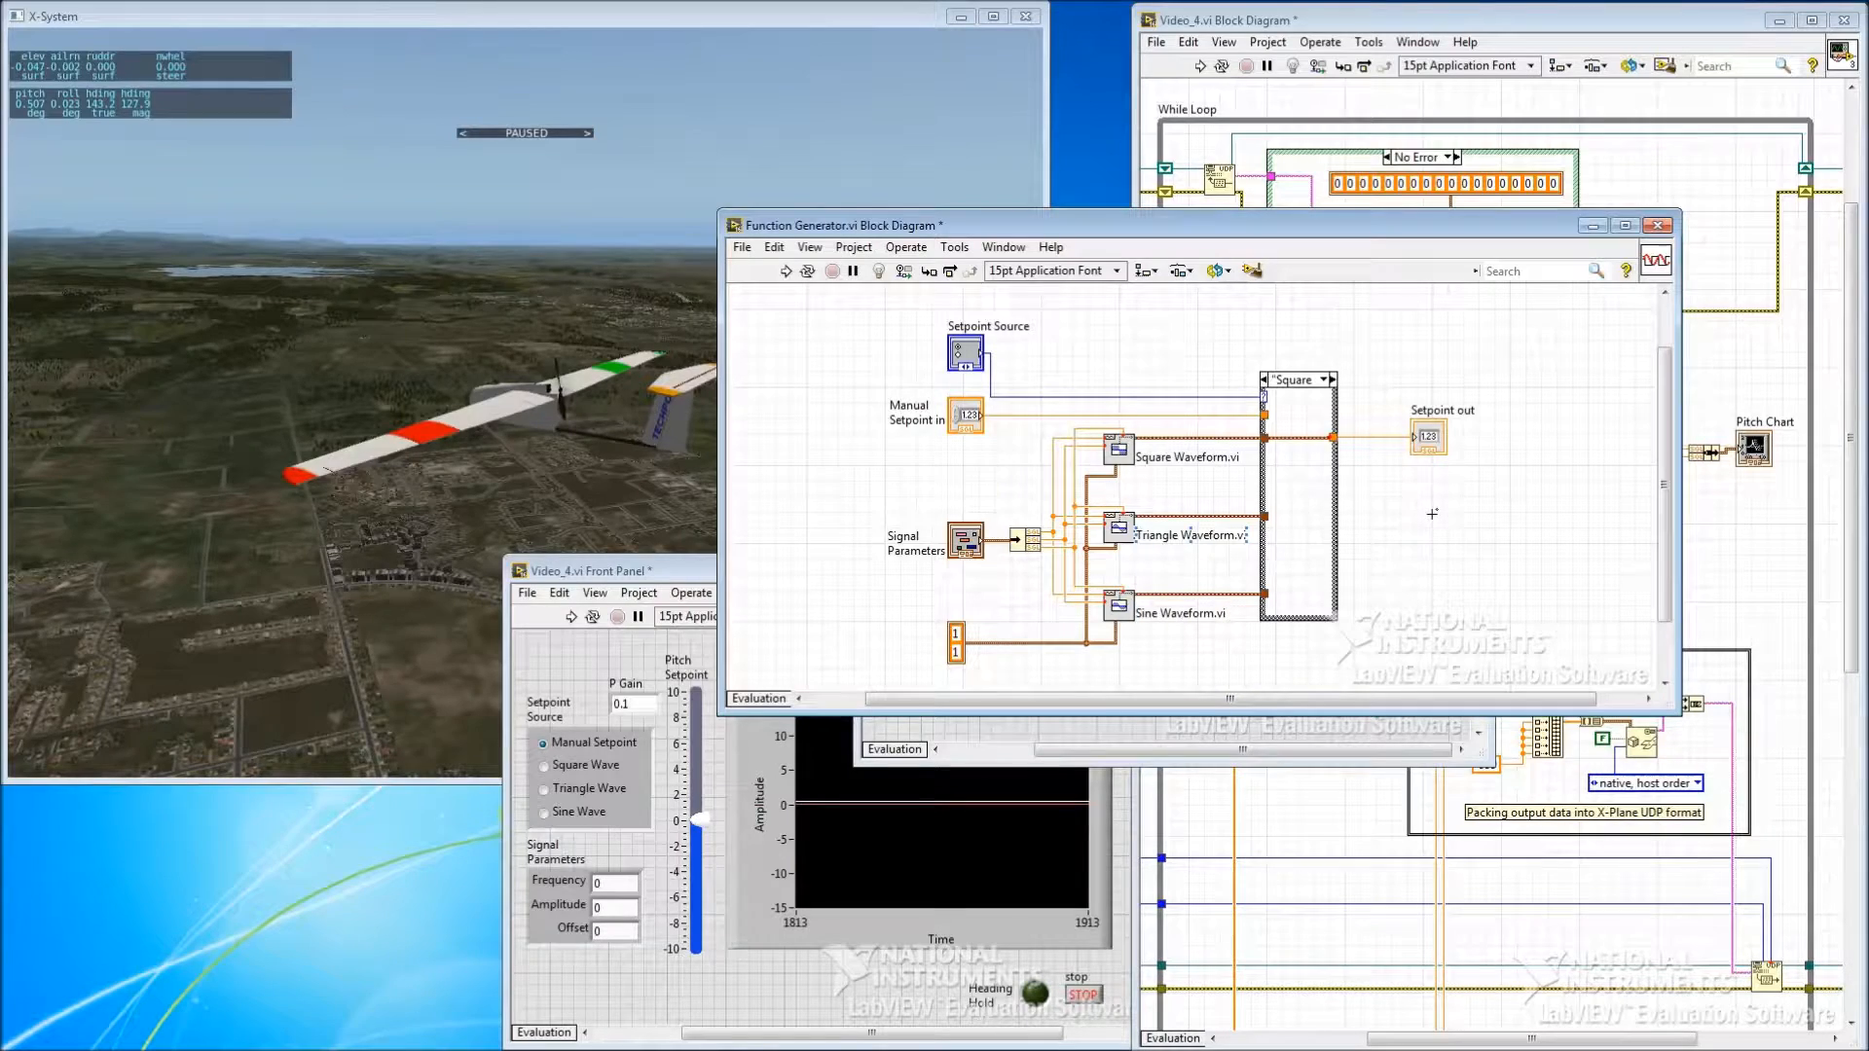
Step: Save the Function Generator subVI and close its front panel window
click(740, 248)
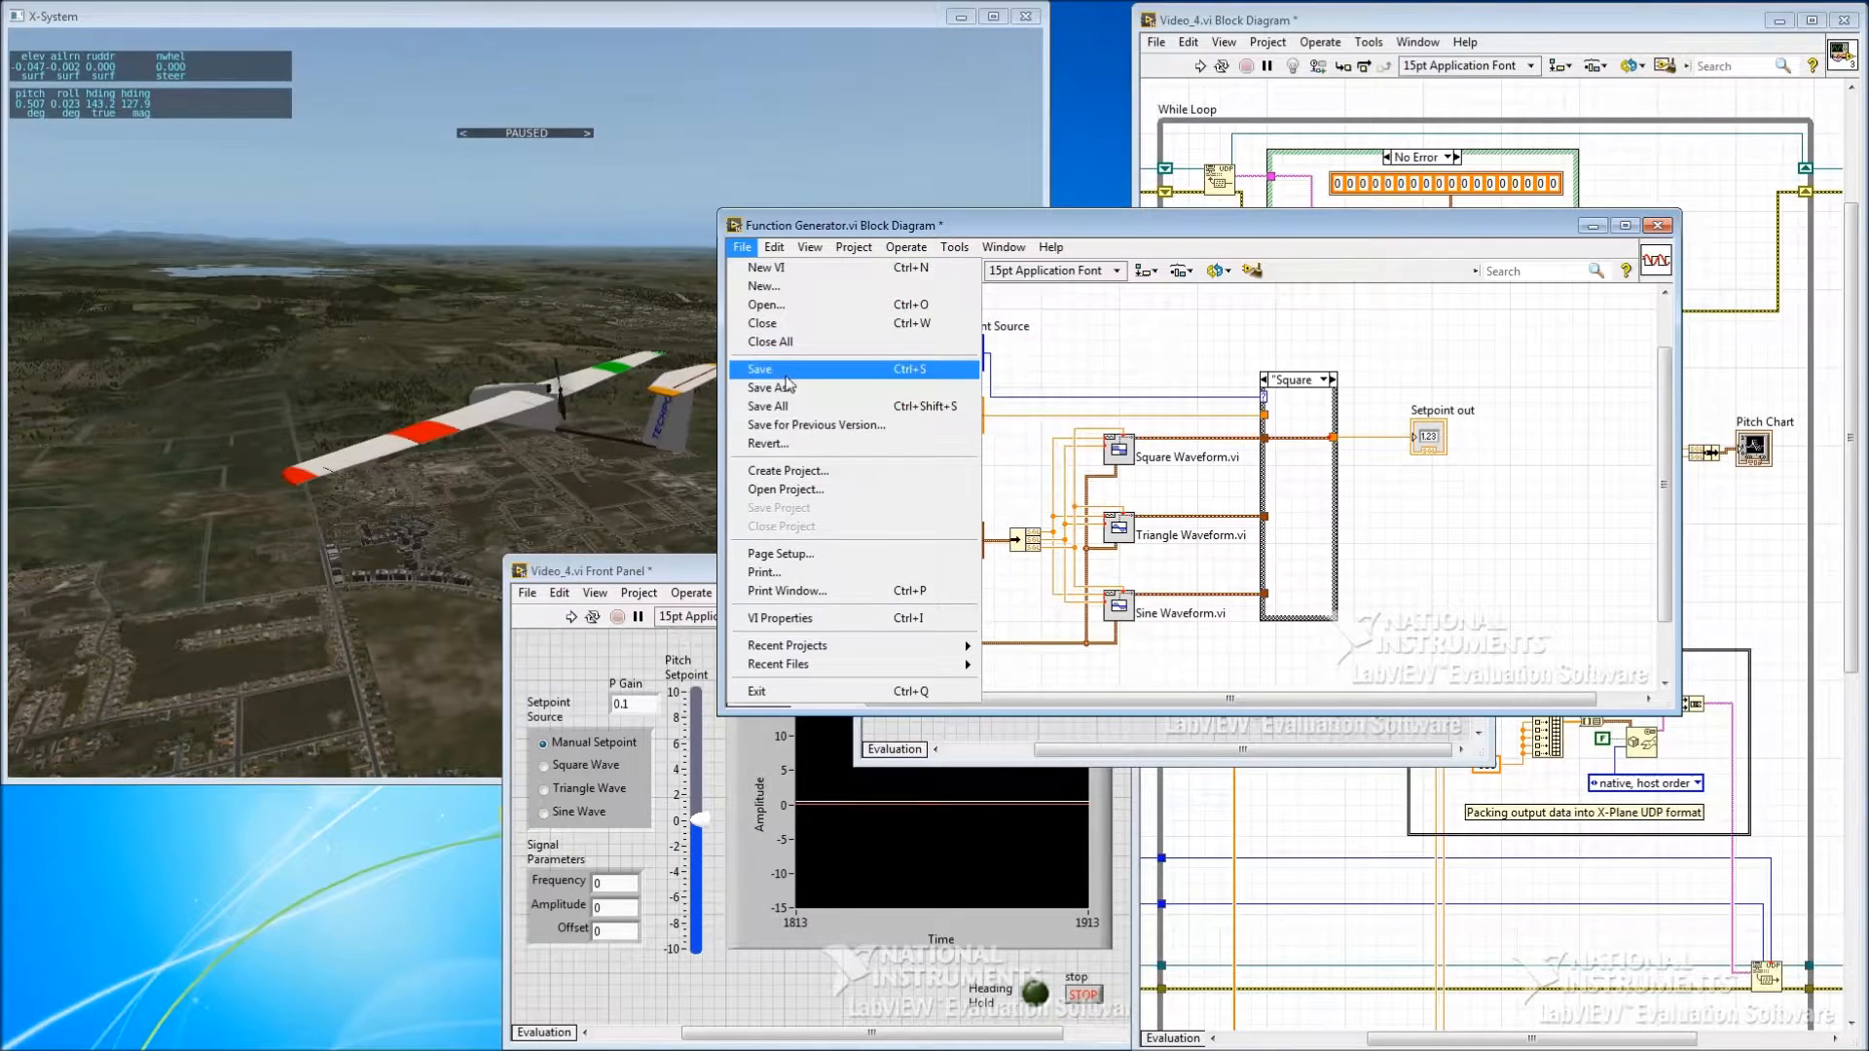
click(759, 368)
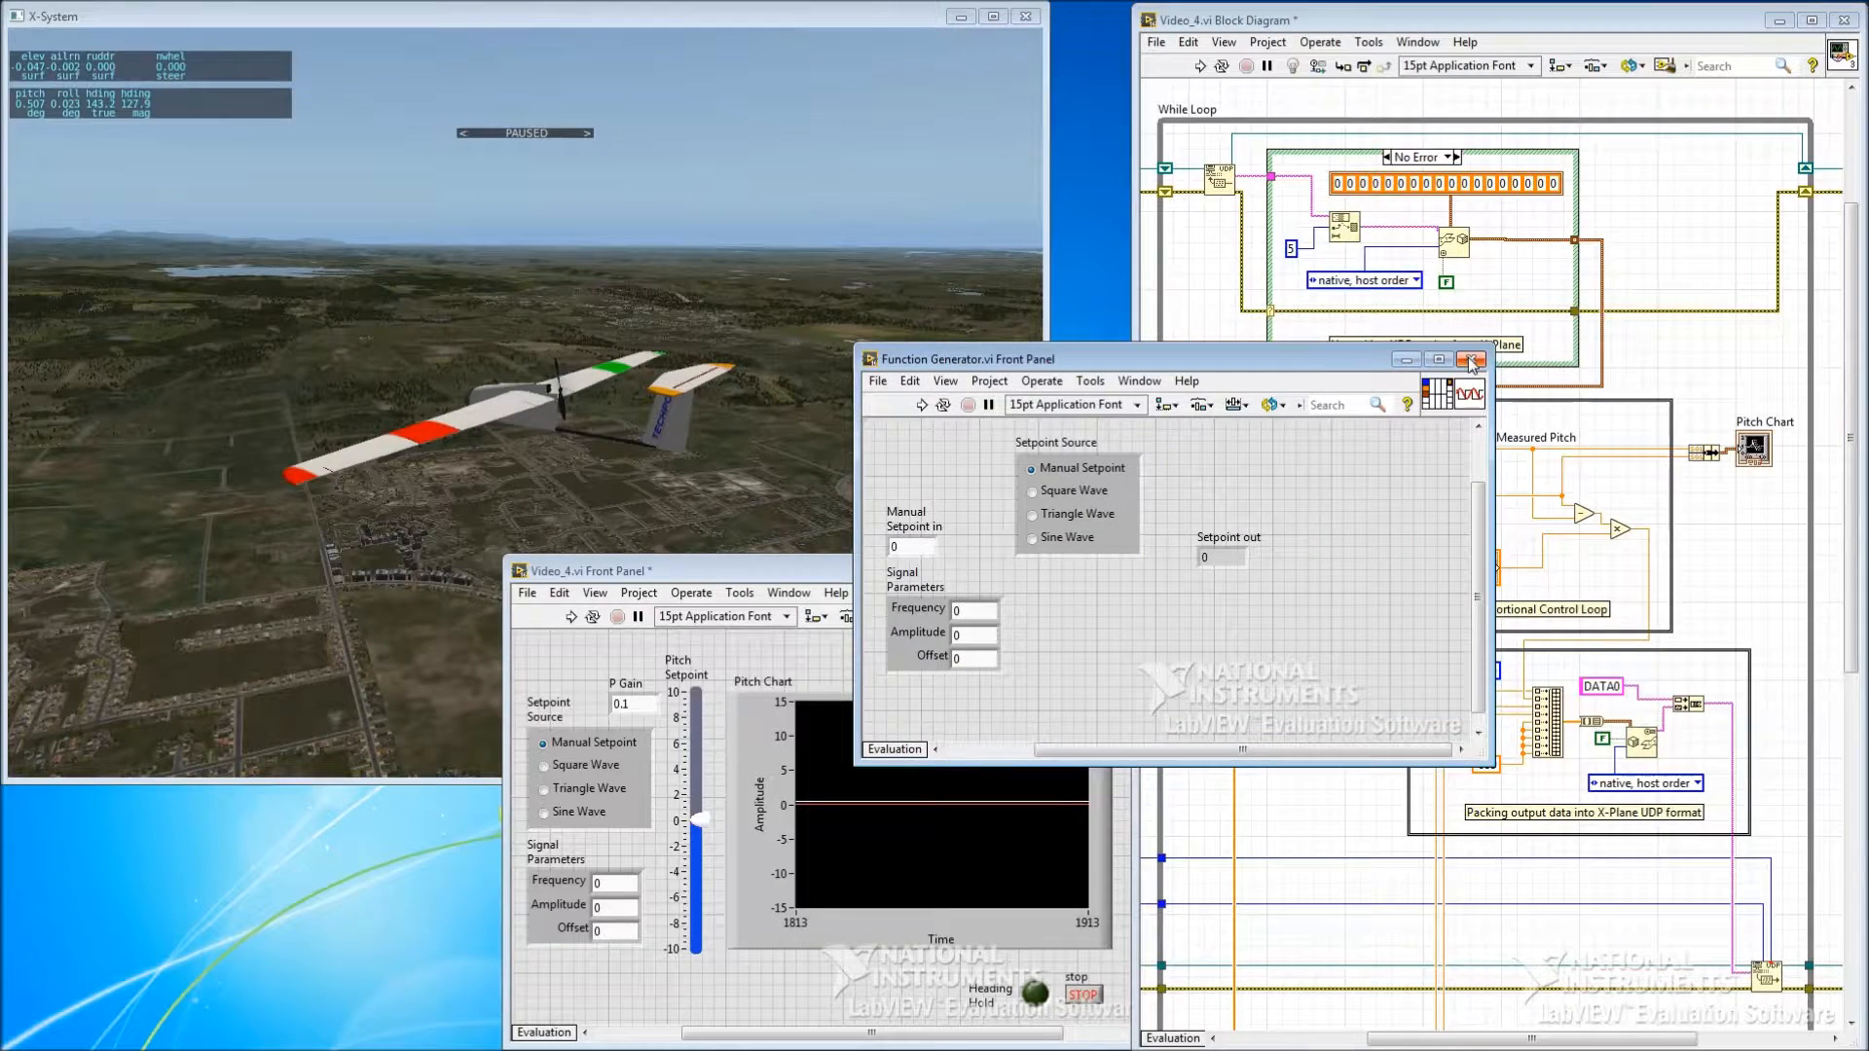
click(1470, 360)
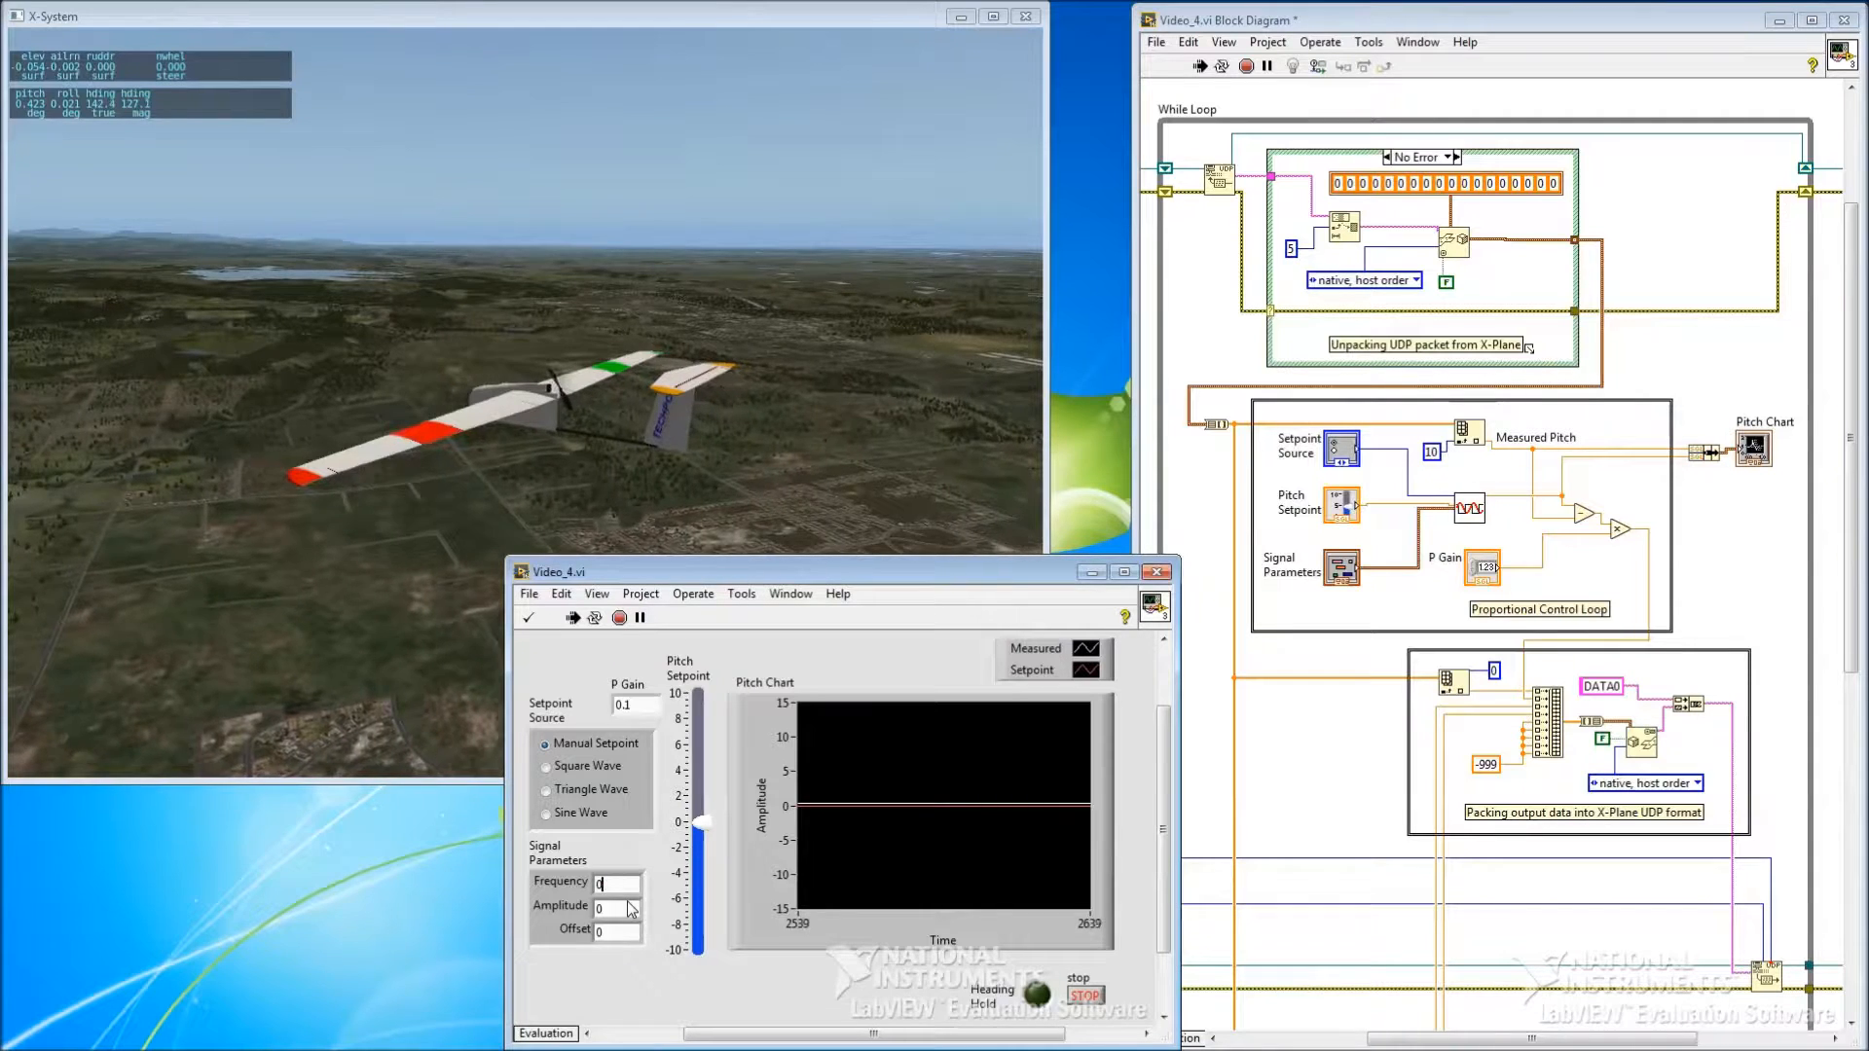
Step: Enter Frequency 0.01 and switch the Setpoint Source to Triangle Wave
text(0.01)
click(614, 907)
text(5)
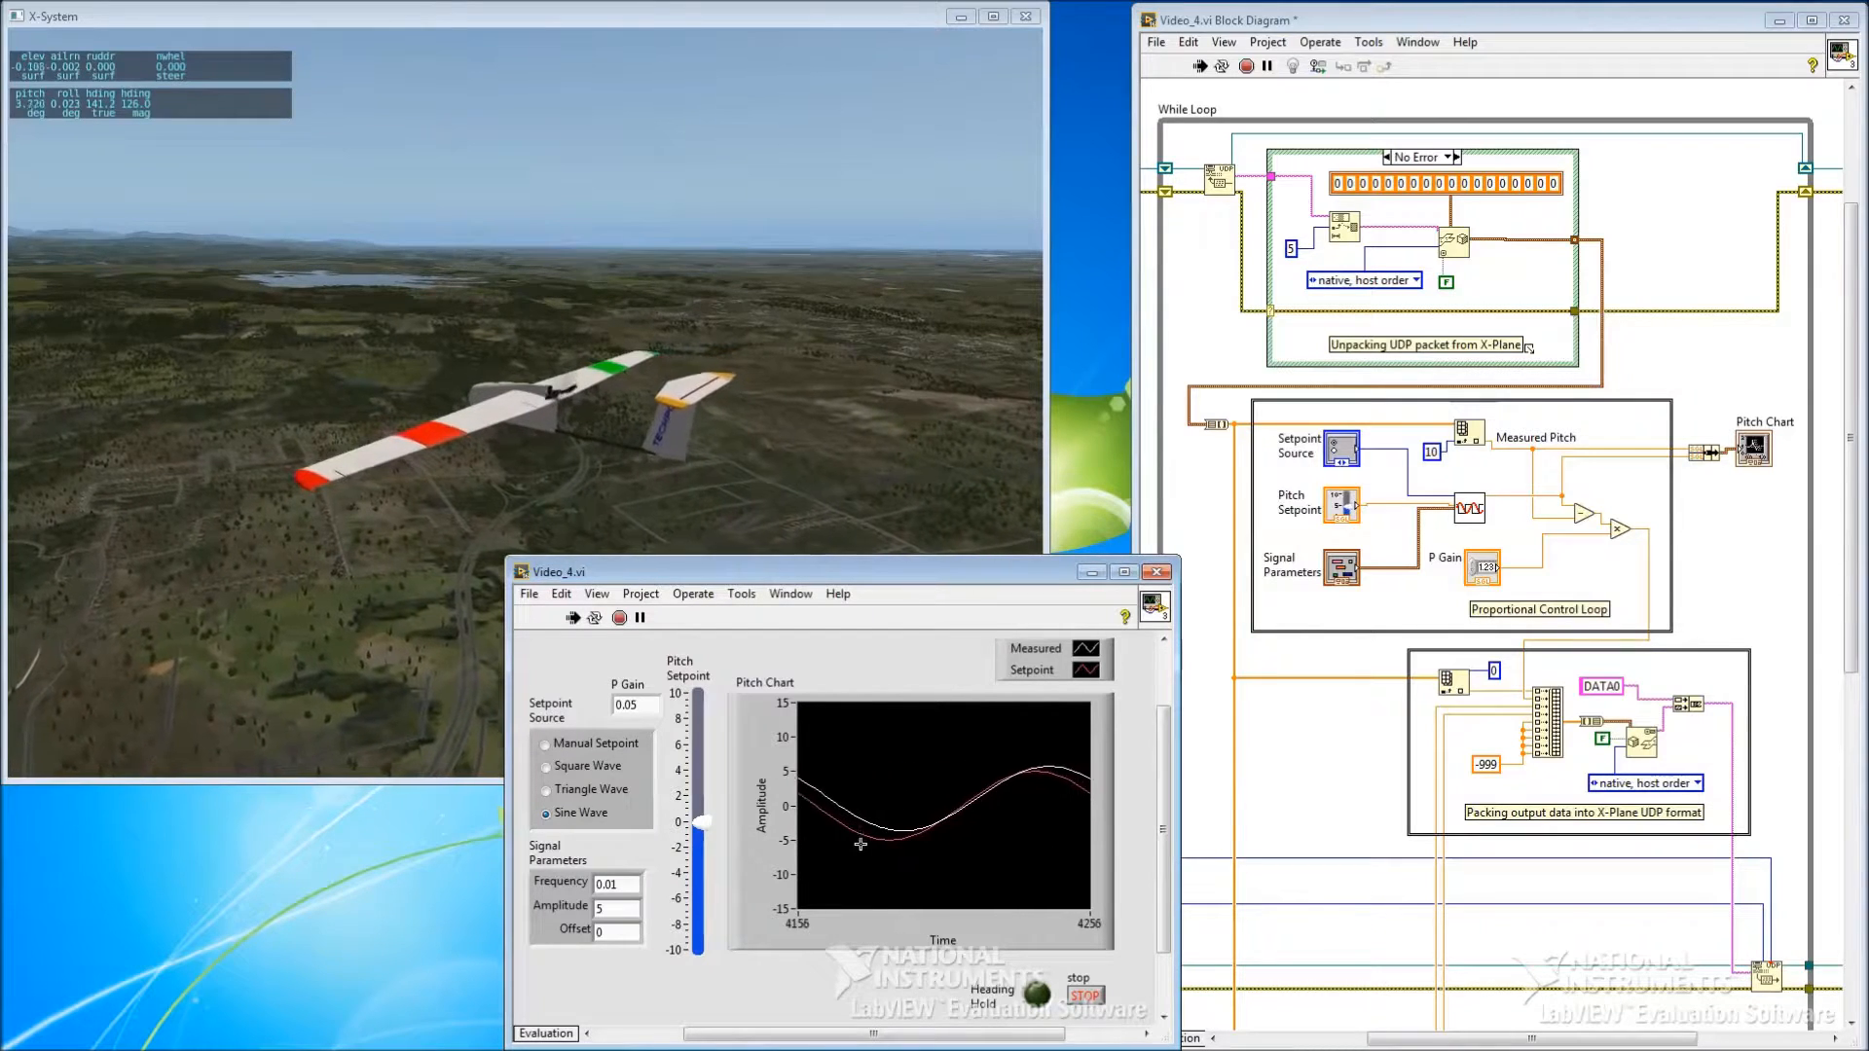
click(545, 788)
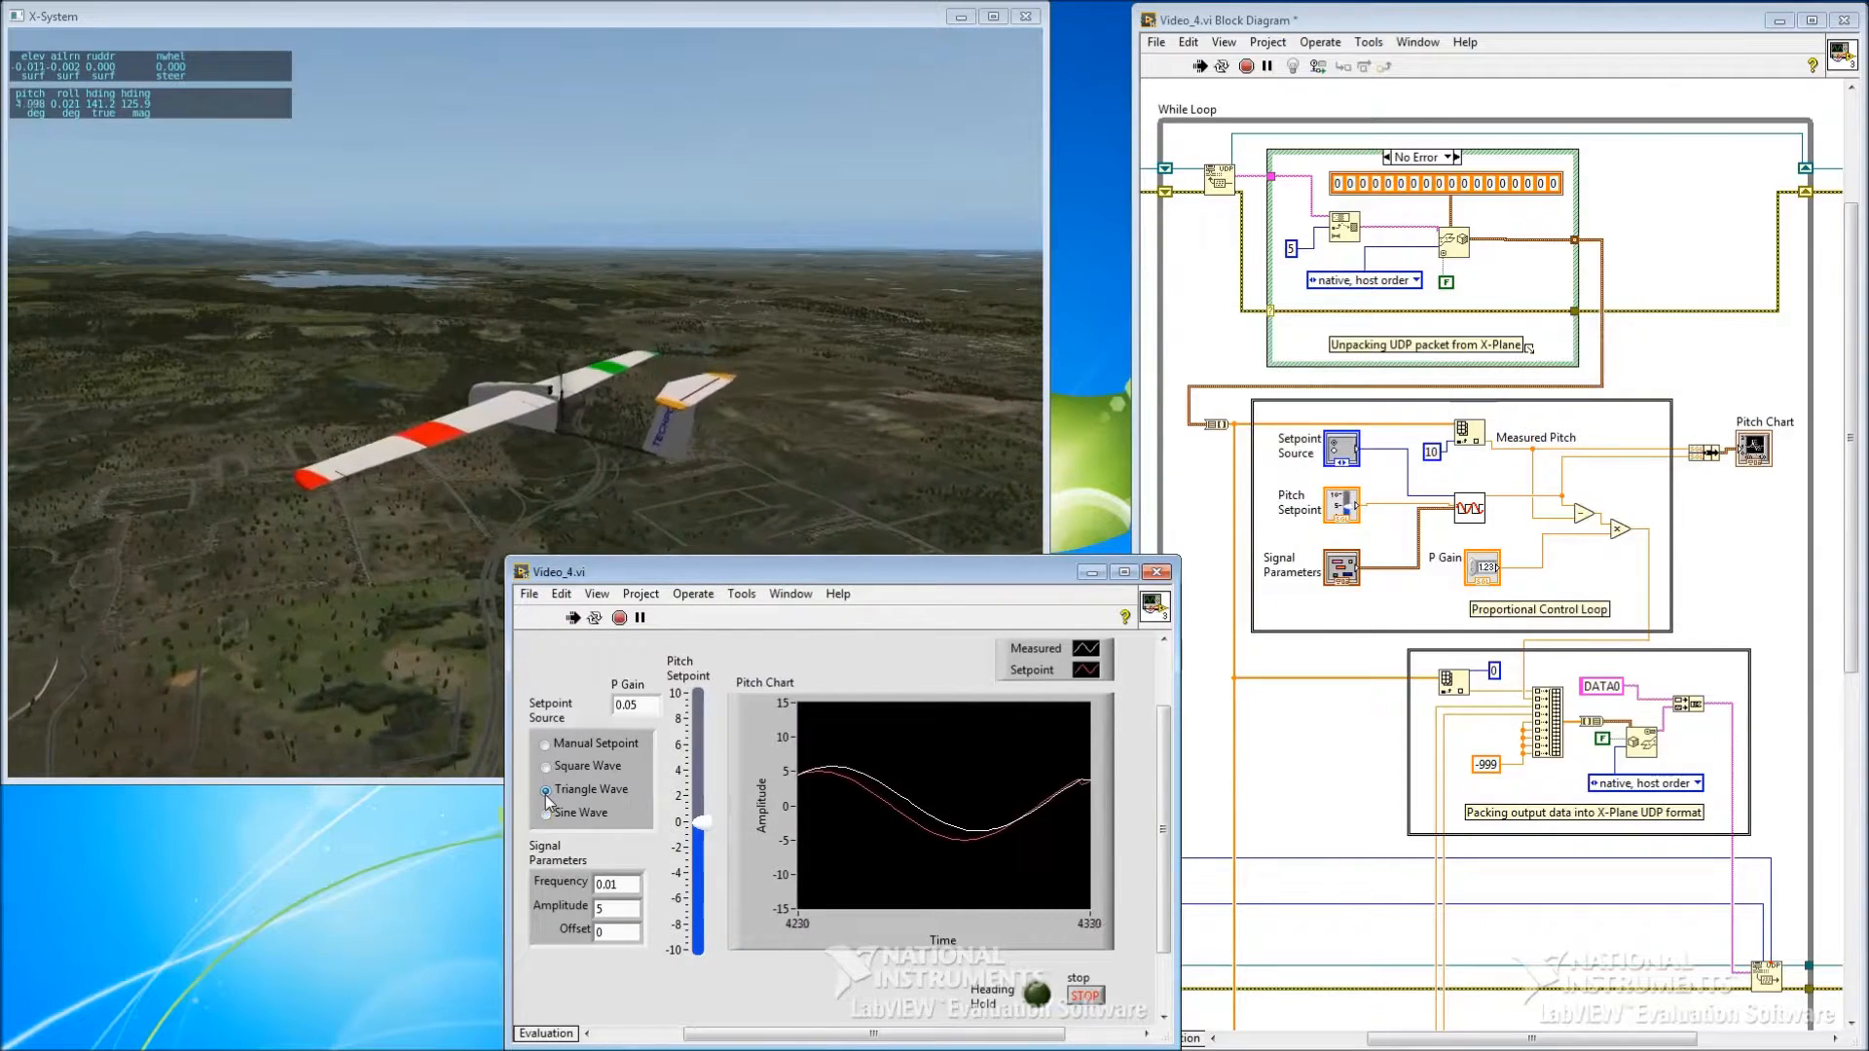
click(545, 788)
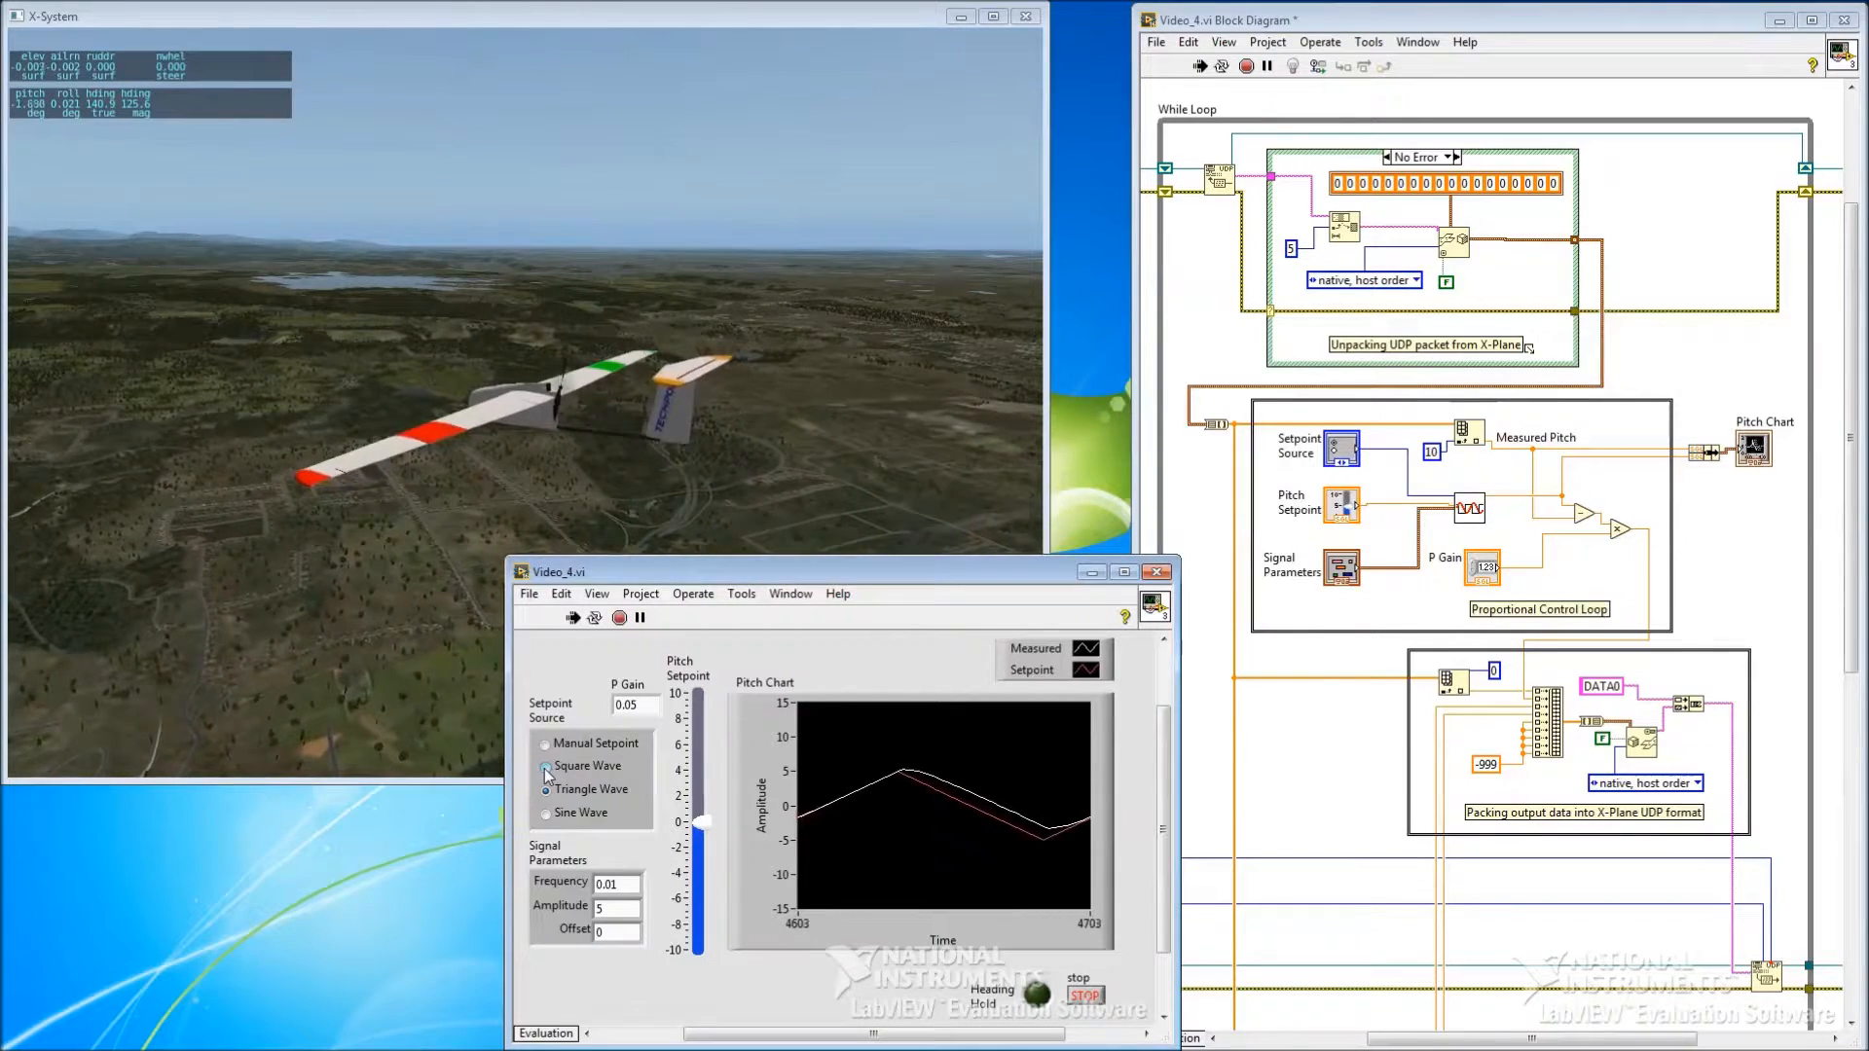
Step: Switch the Setpoint Source to Square Wave
click(545, 765)
text(0.005)
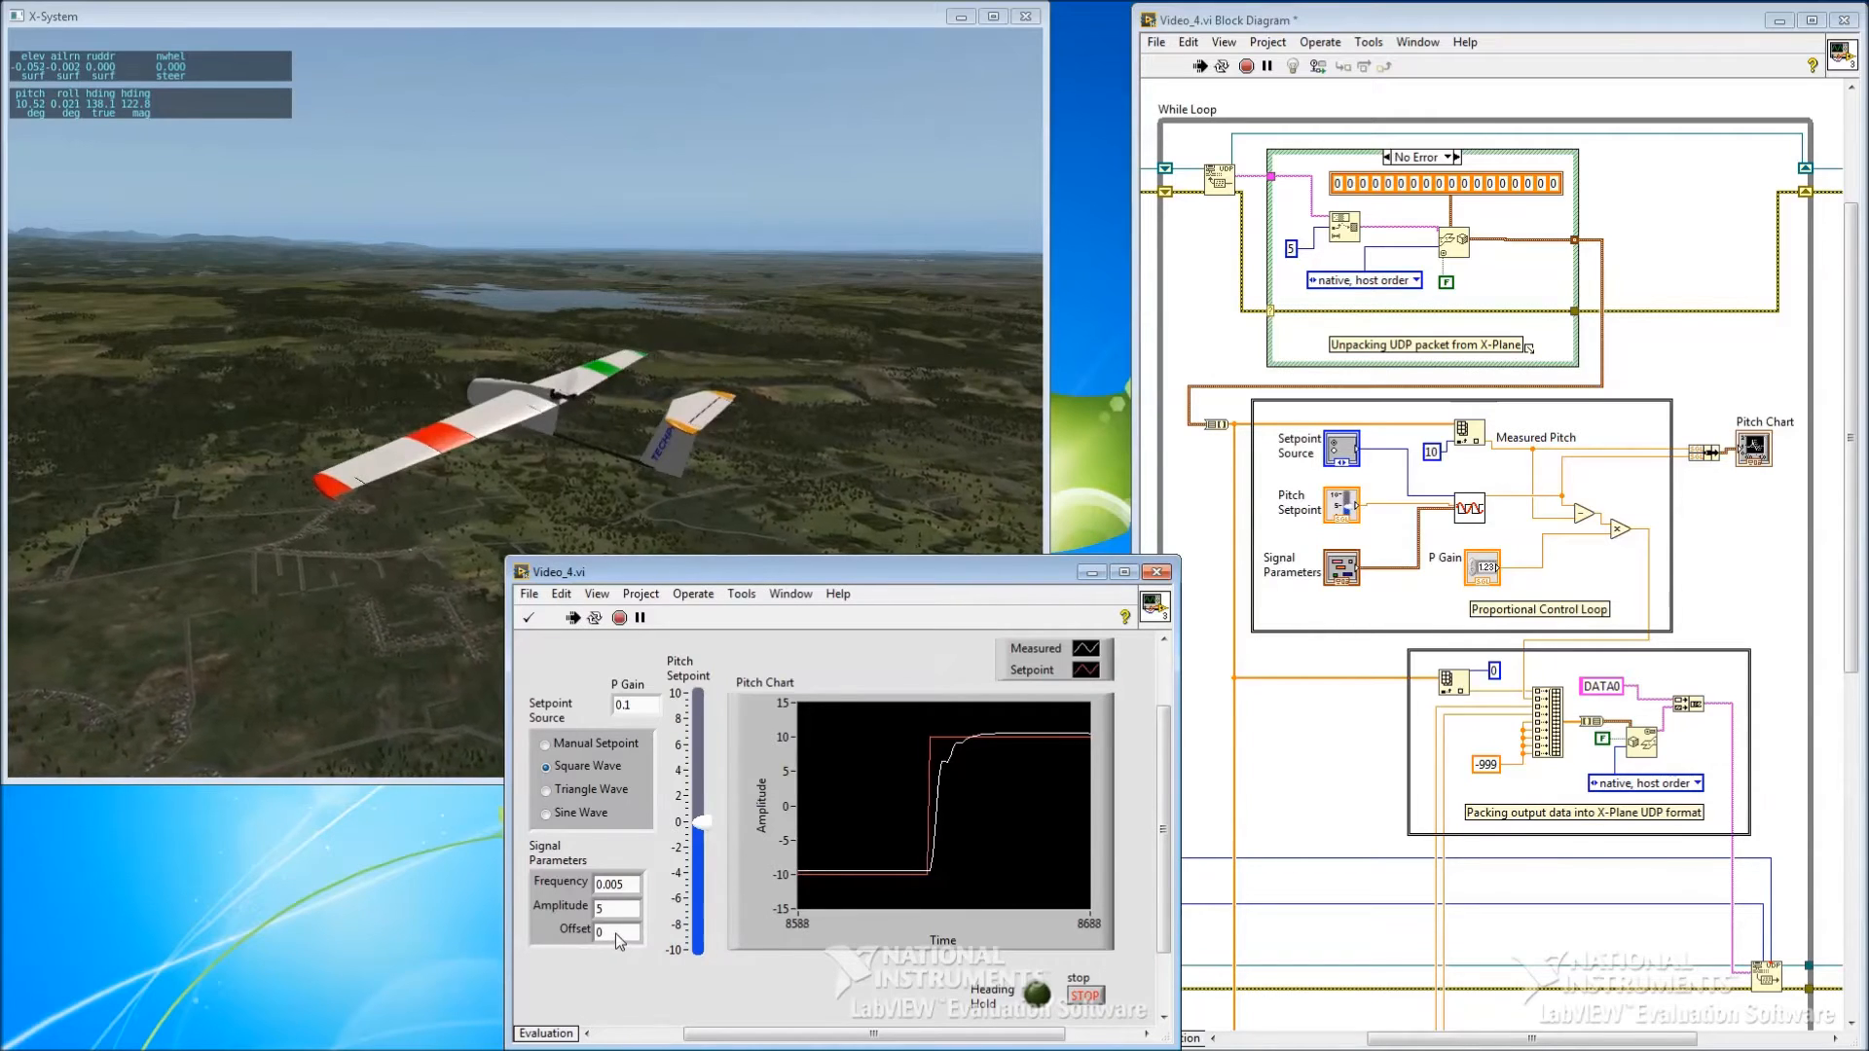
Step: Enter -10 and drag the manual Pitch Setpoint slider down to about -10
text(-10)
text(5)
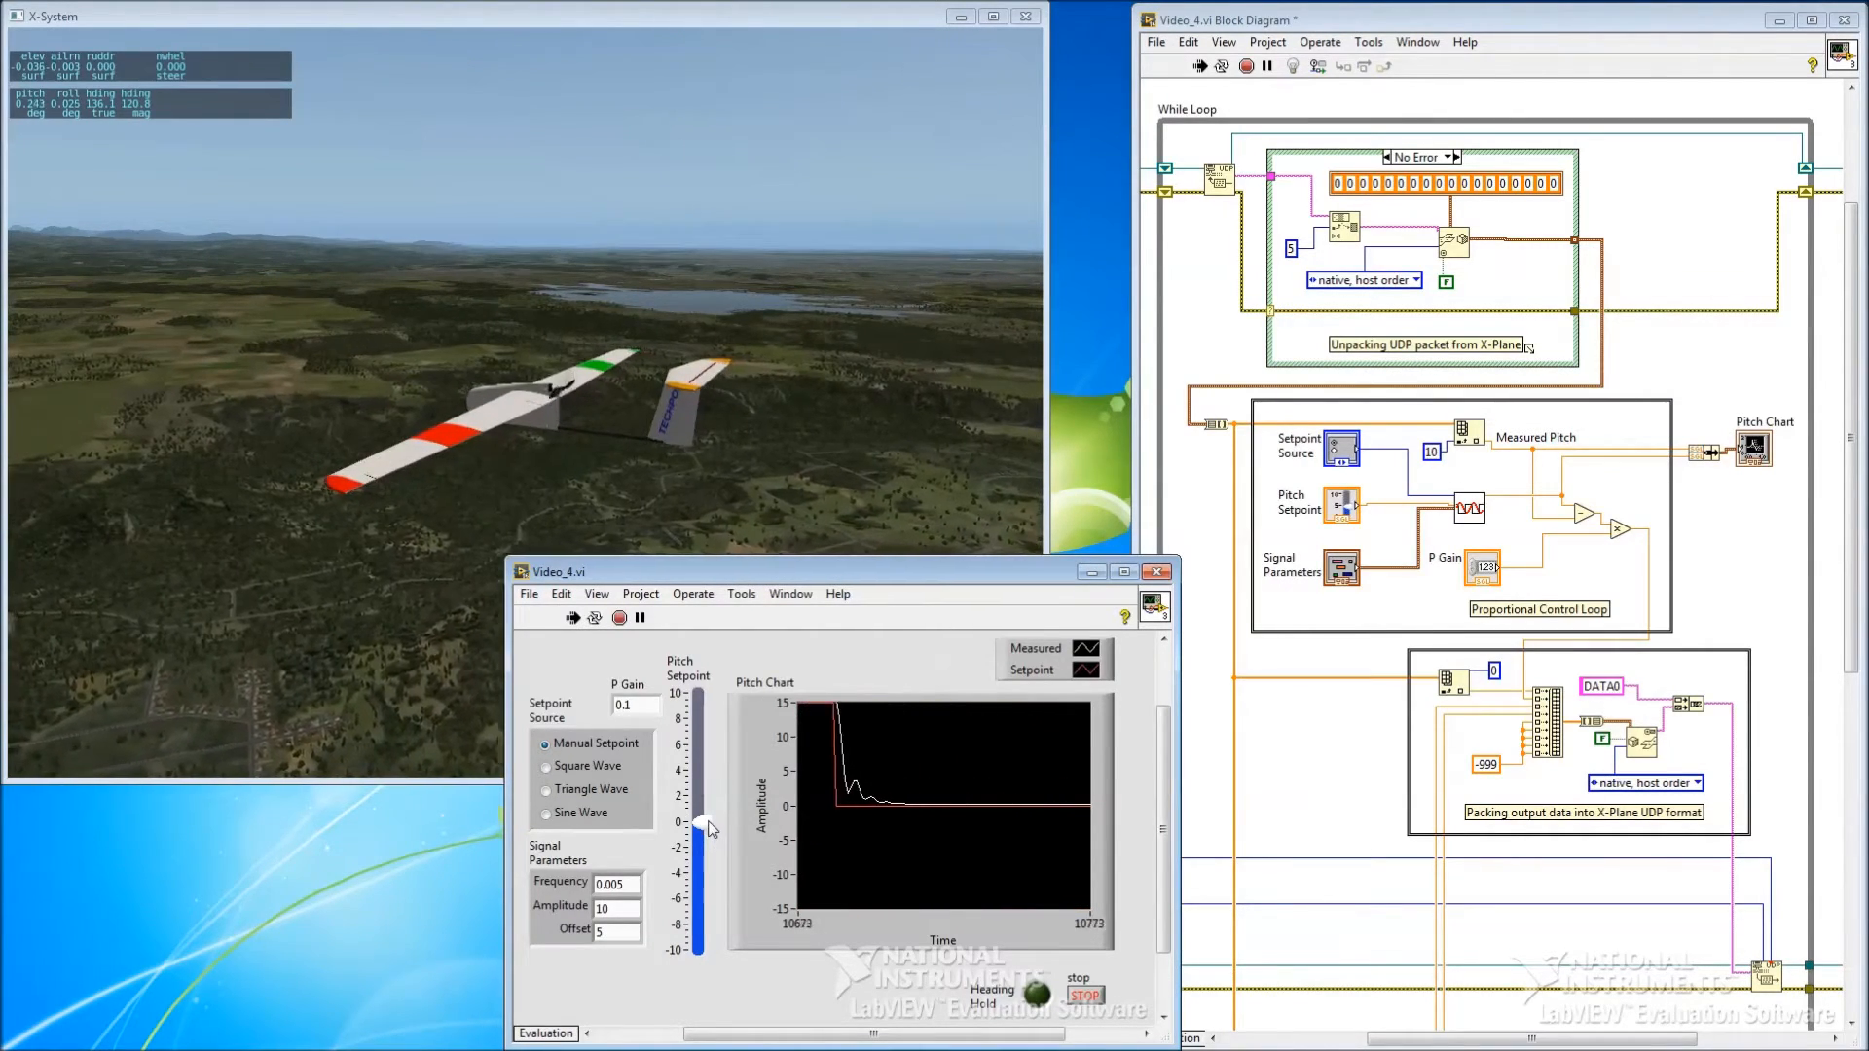
drag(699, 714, 699, 917)
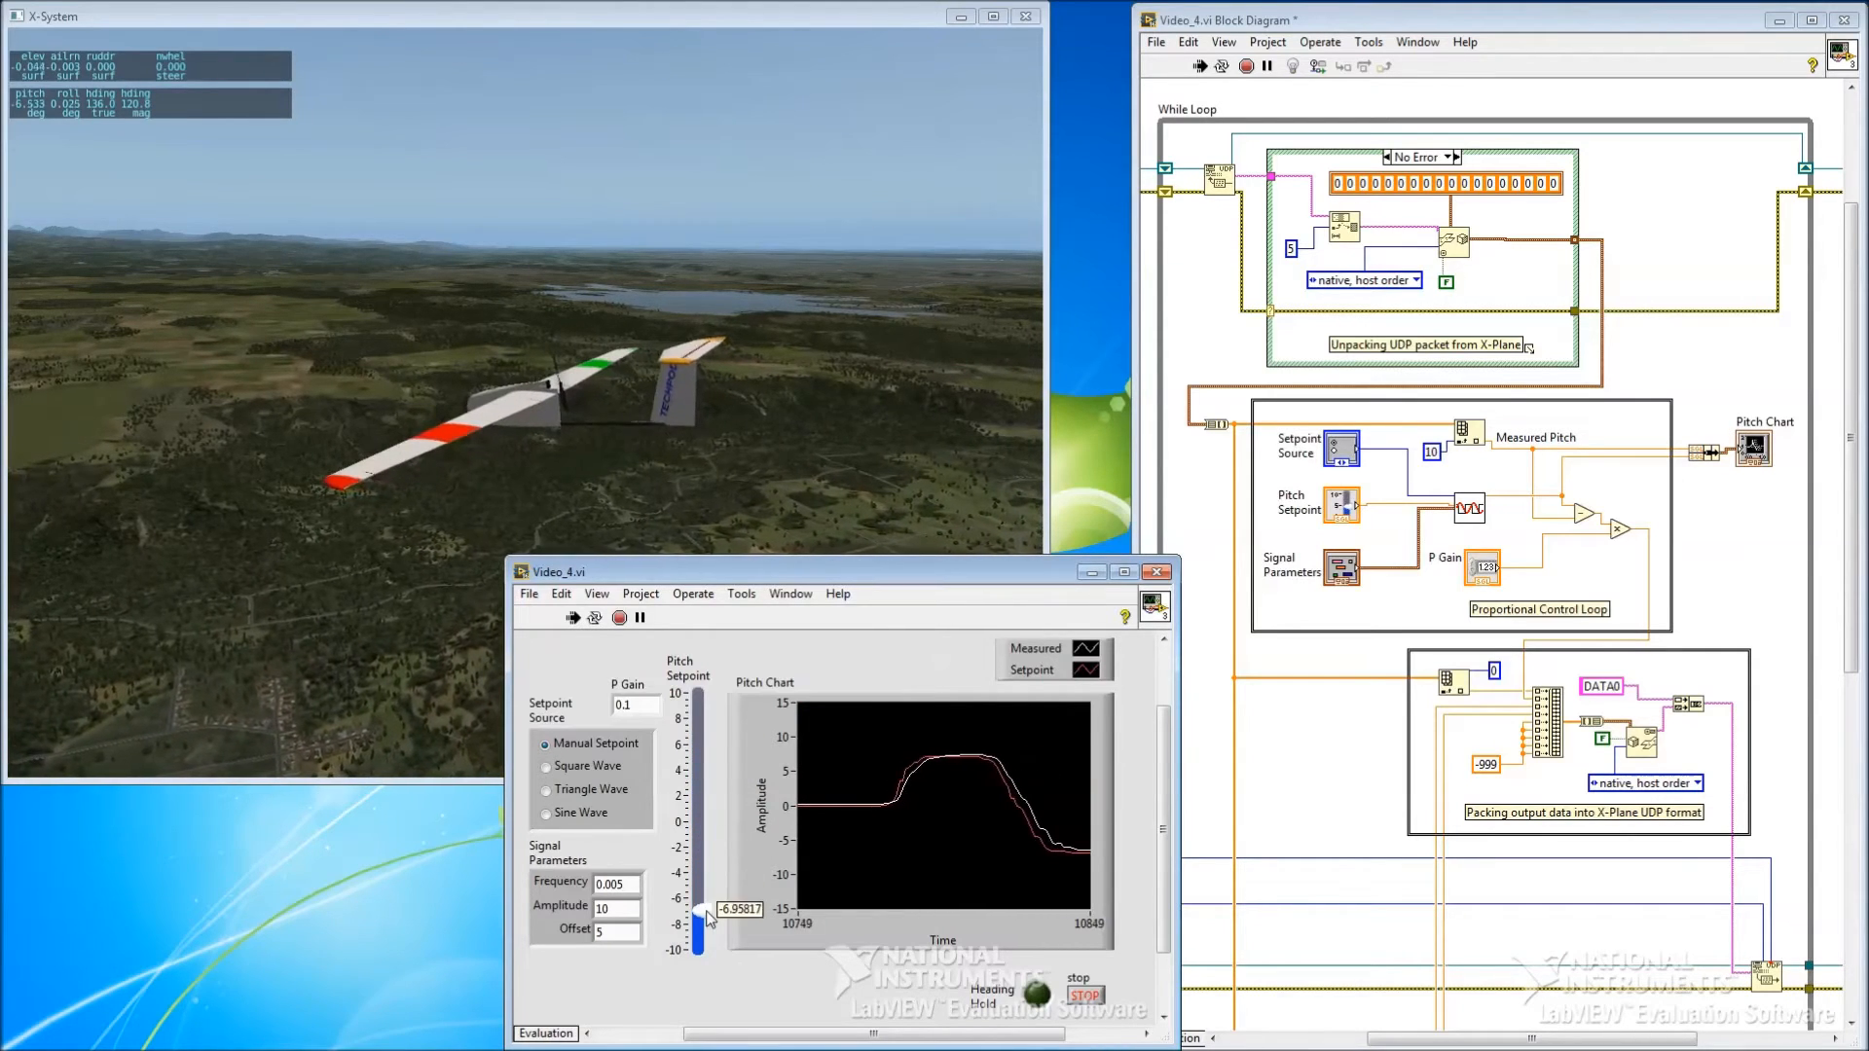